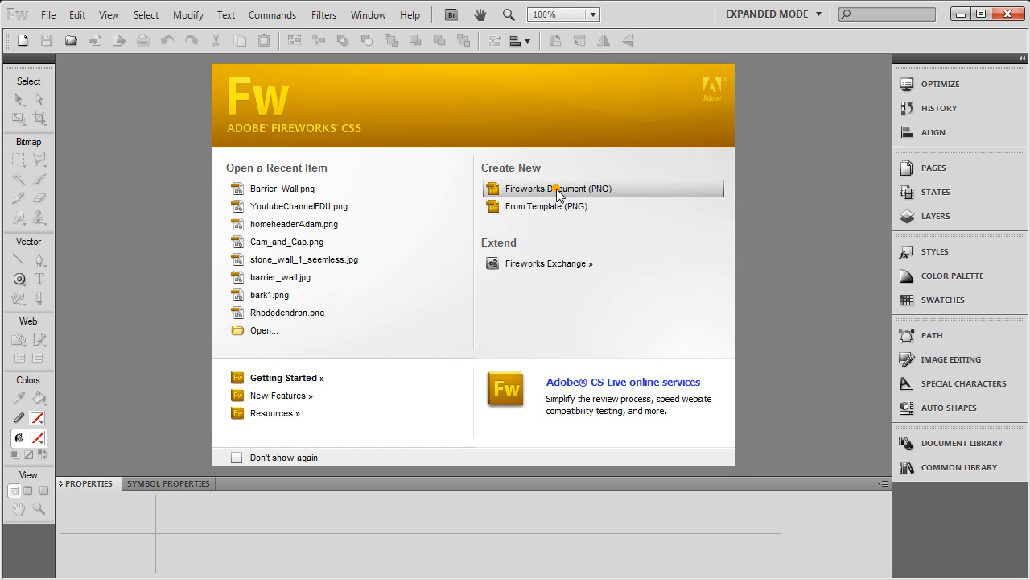
Step: Create a new Fireworks PNG document 800 pixels wide by 500 high with a white canvas
left_click(559, 189)
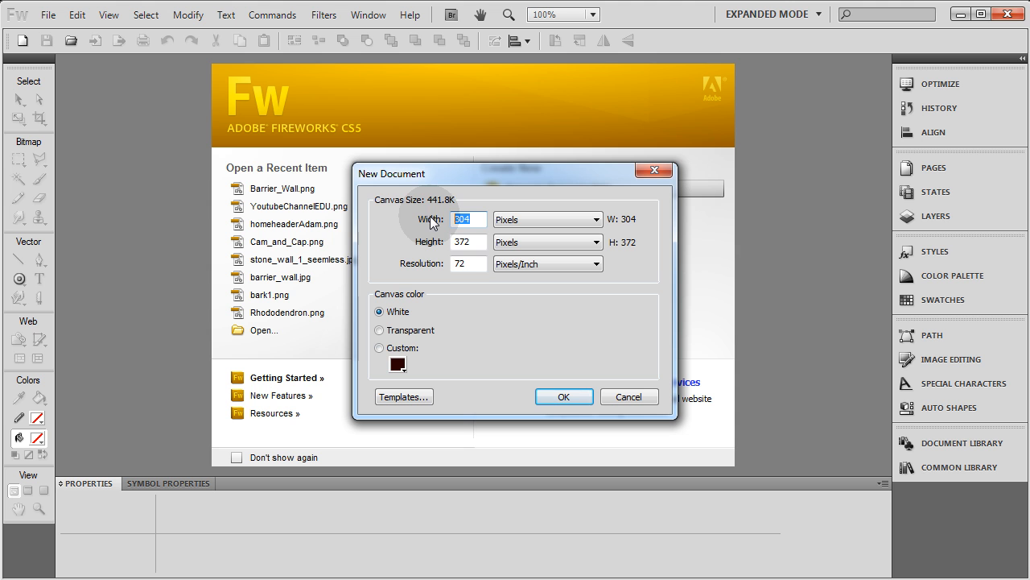
type("800")
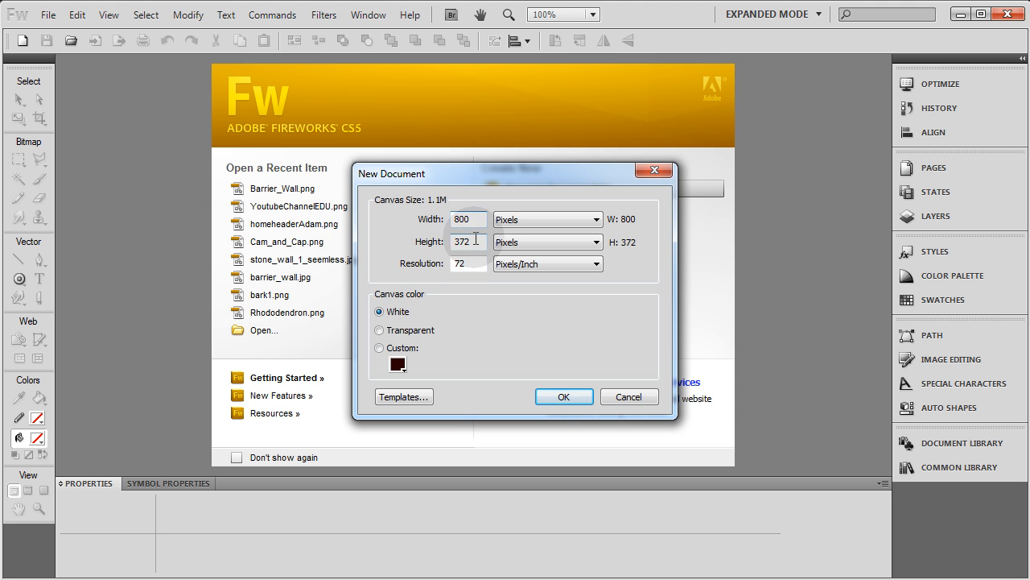
type("5")
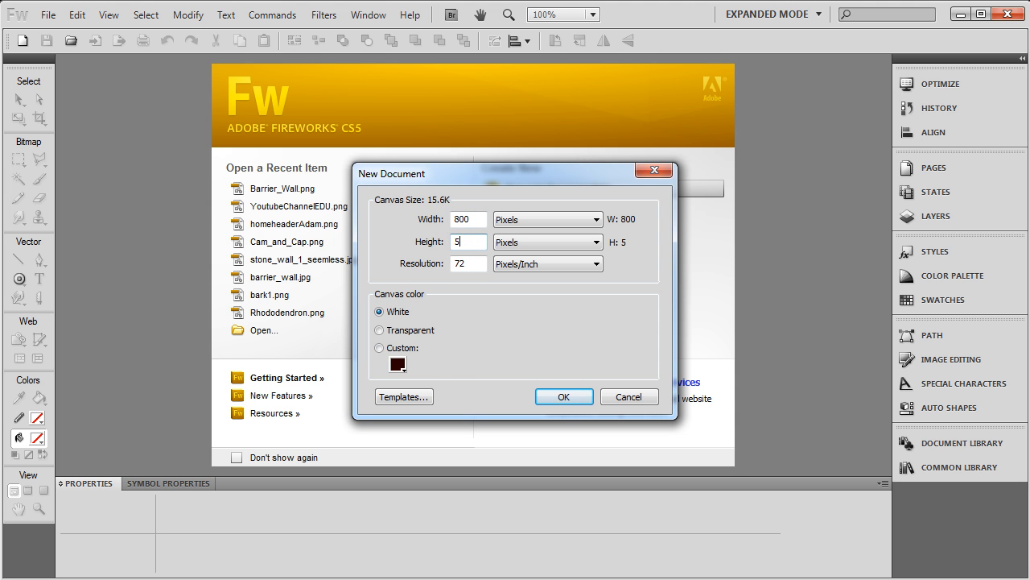
type("00")
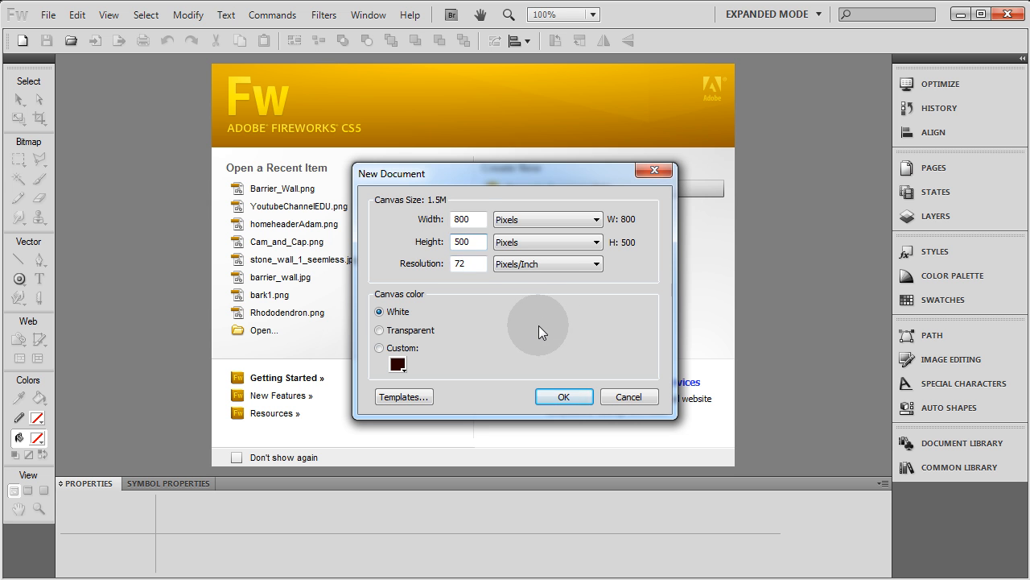
left_click(563, 396)
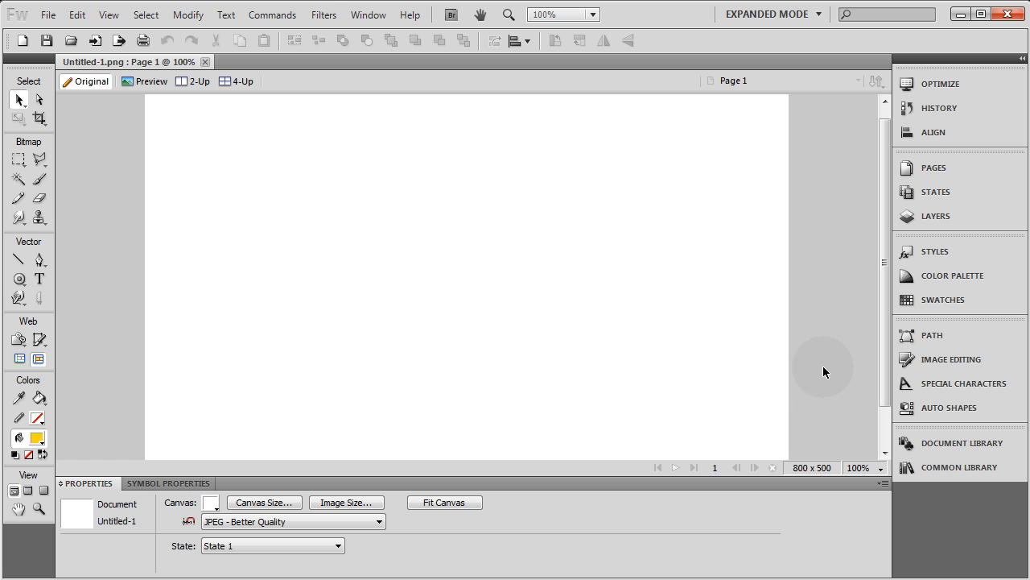
Step: Change the canvas colour from white to a near-black maroon red (RGB 32, 0, 0)
left_click(212, 503)
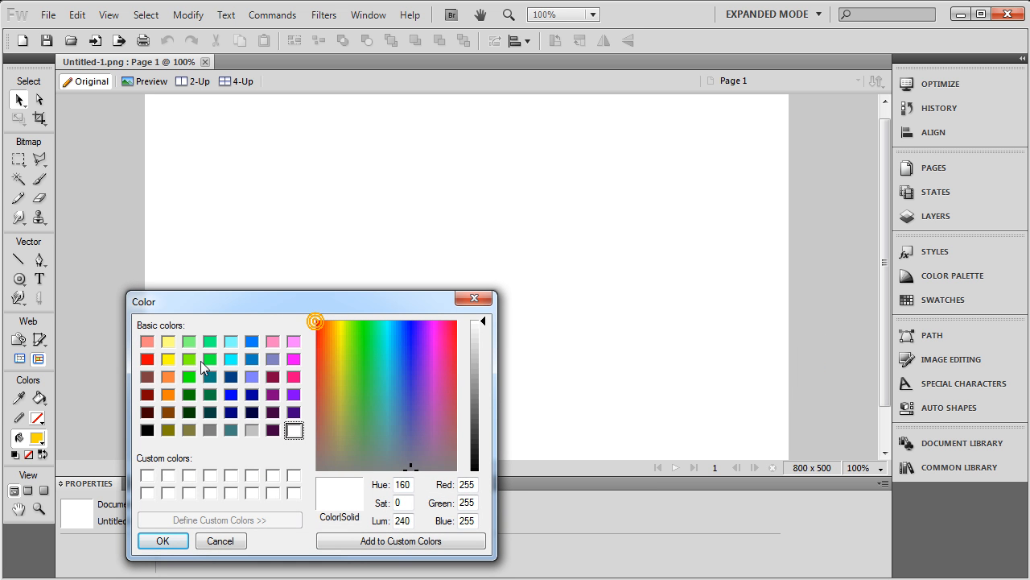
left_click(147, 359)
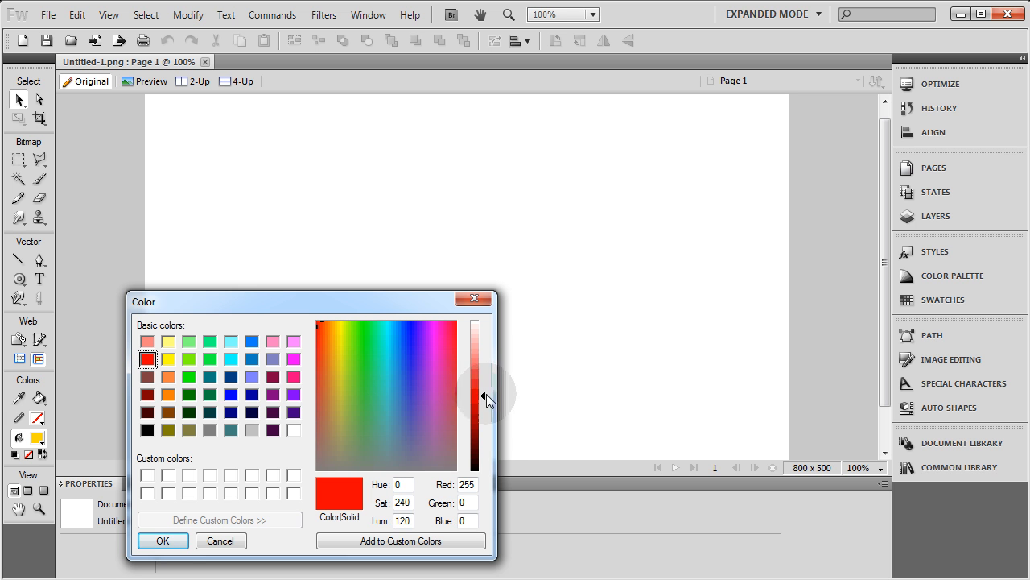
left_click_drag(486, 400, 485, 465)
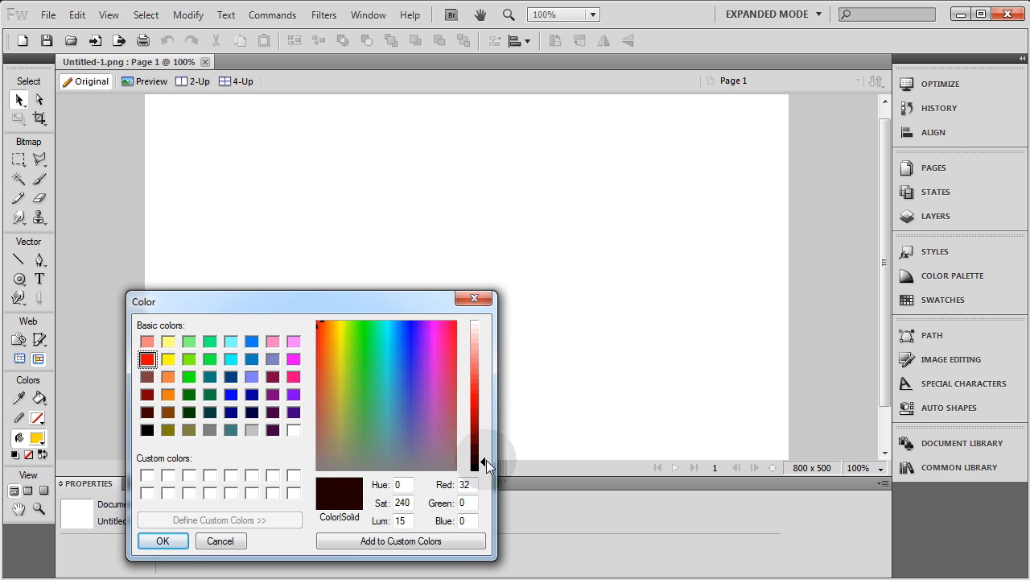
left_click(162, 540)
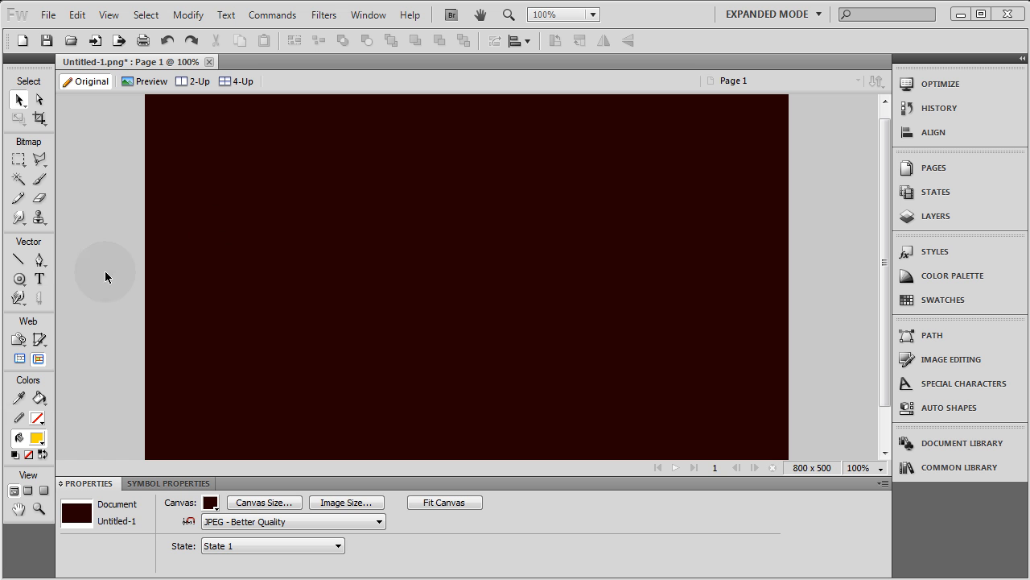
Step: Draw a small yellow Doughnut auto shape near the top centre and widen its hole
left_click(19, 278)
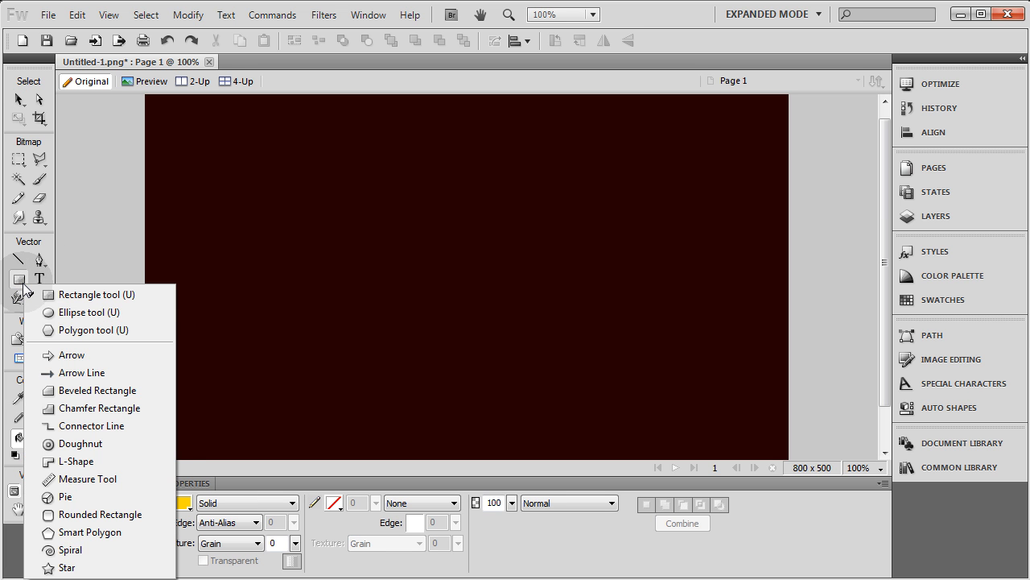
mouse_move(86, 444)
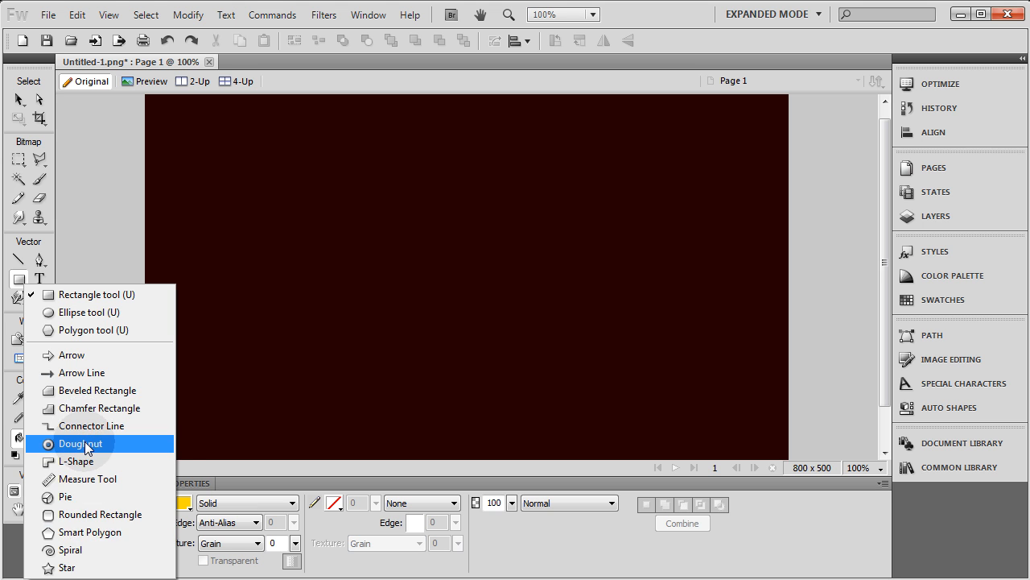
left_click(81, 443)
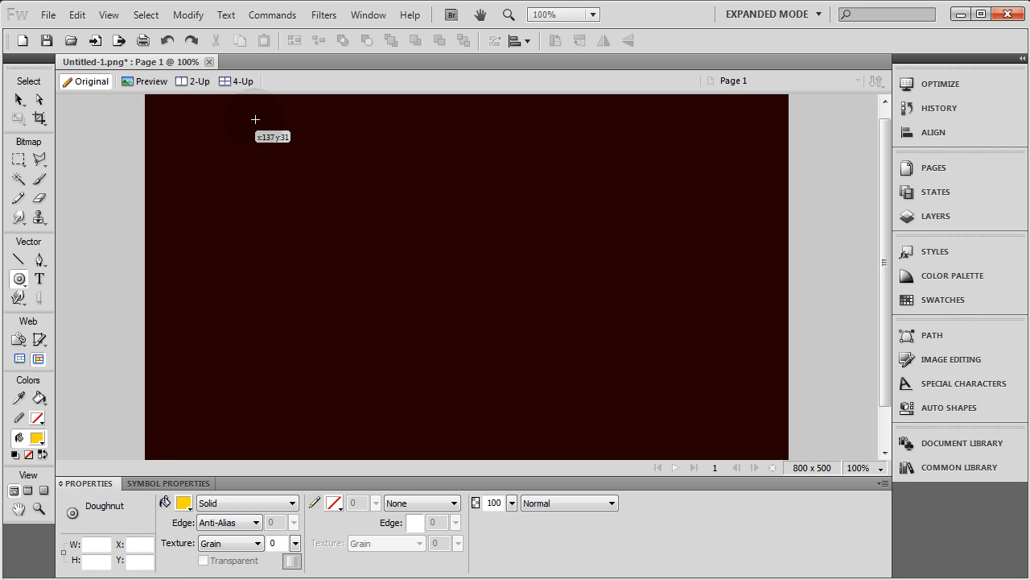
mouse_move(266, 128)
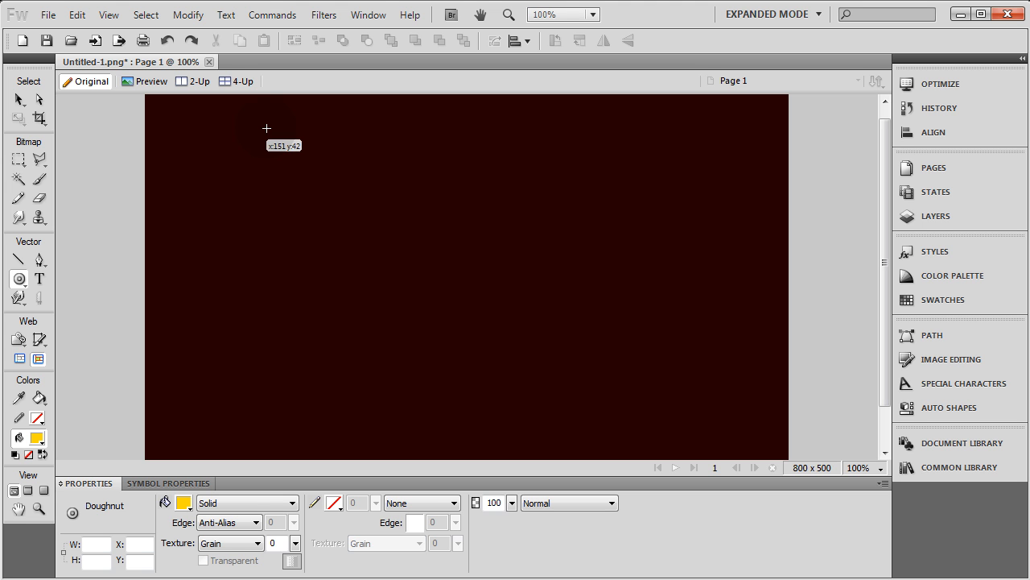
left_click_drag(266, 128, 400, 244)
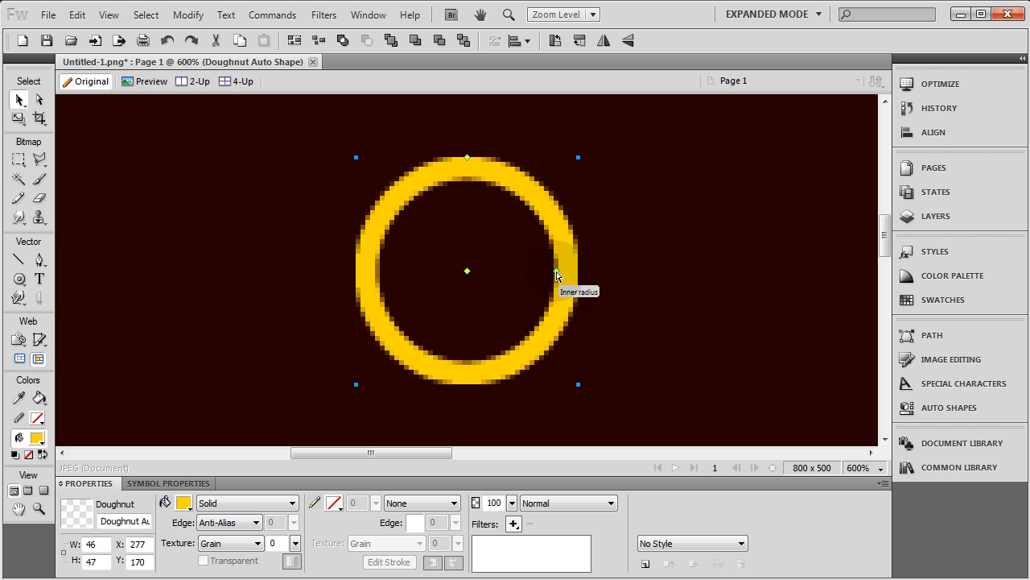
left_click_drag(558, 272, 562, 273)
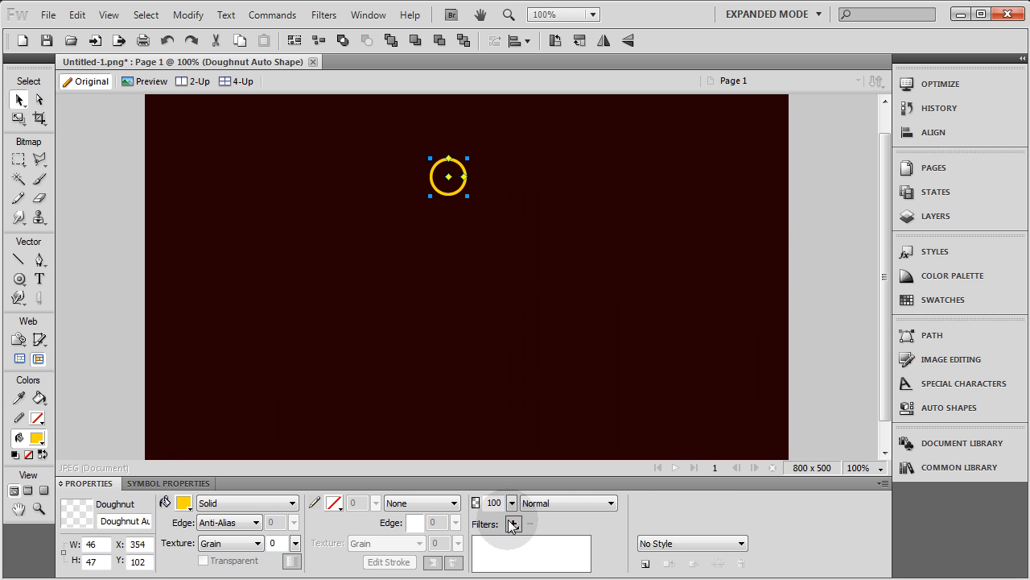
Step: Apply an Inner Bevel filter to the doughnut ring, then deselect it
left_click(513, 524)
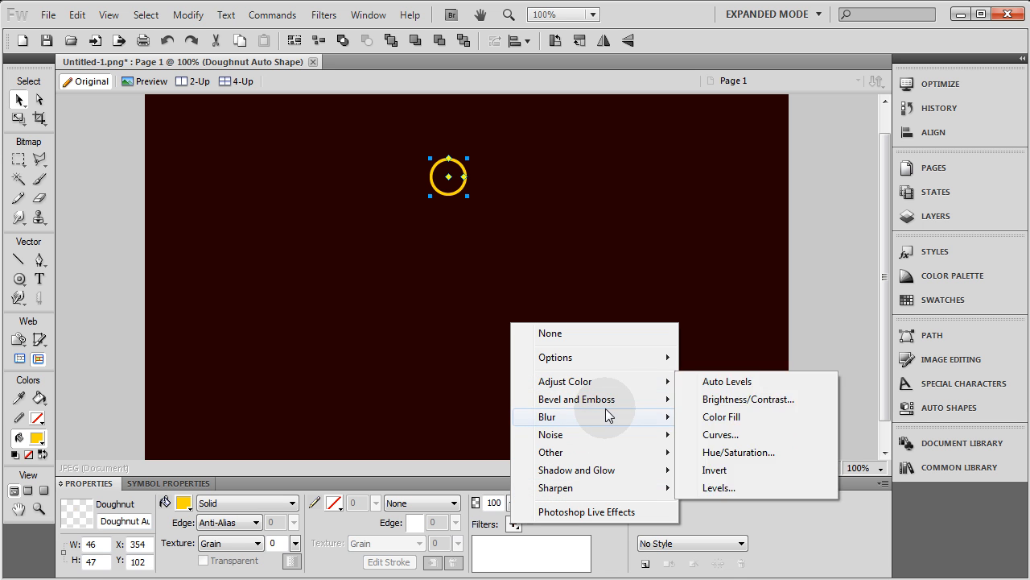
mouse_move(577, 398)
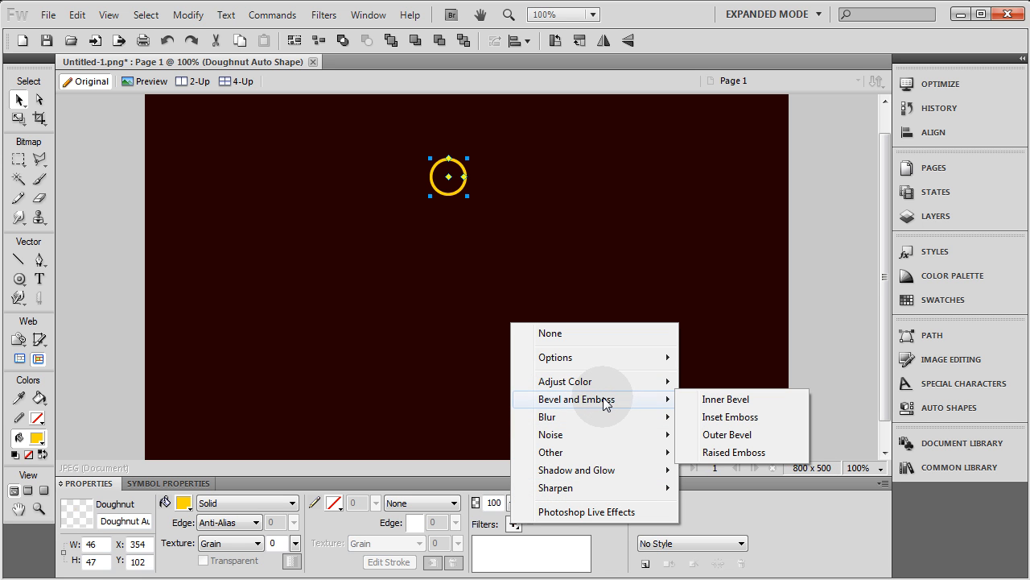
left_click(725, 399)
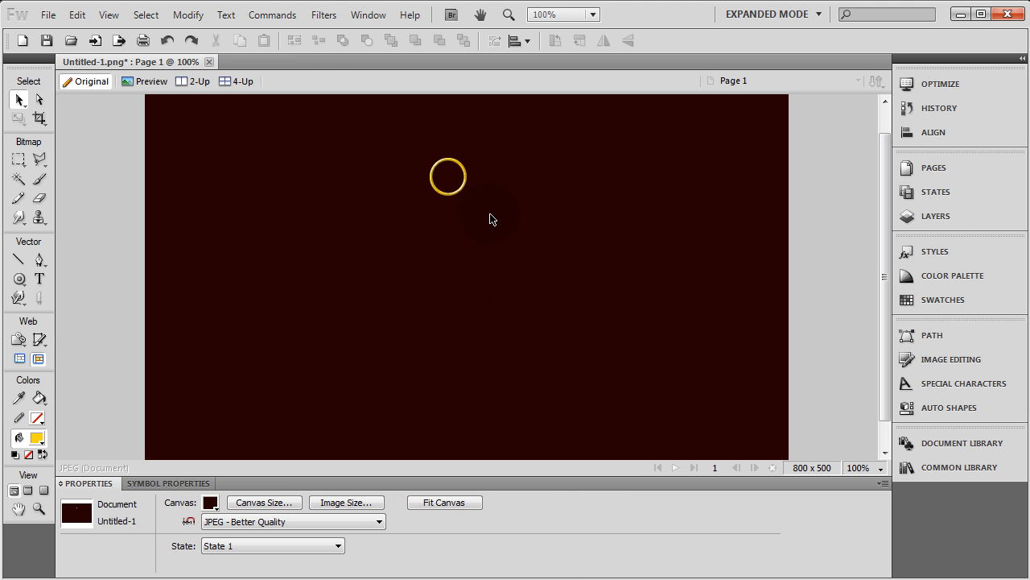
mouse_move(471, 193)
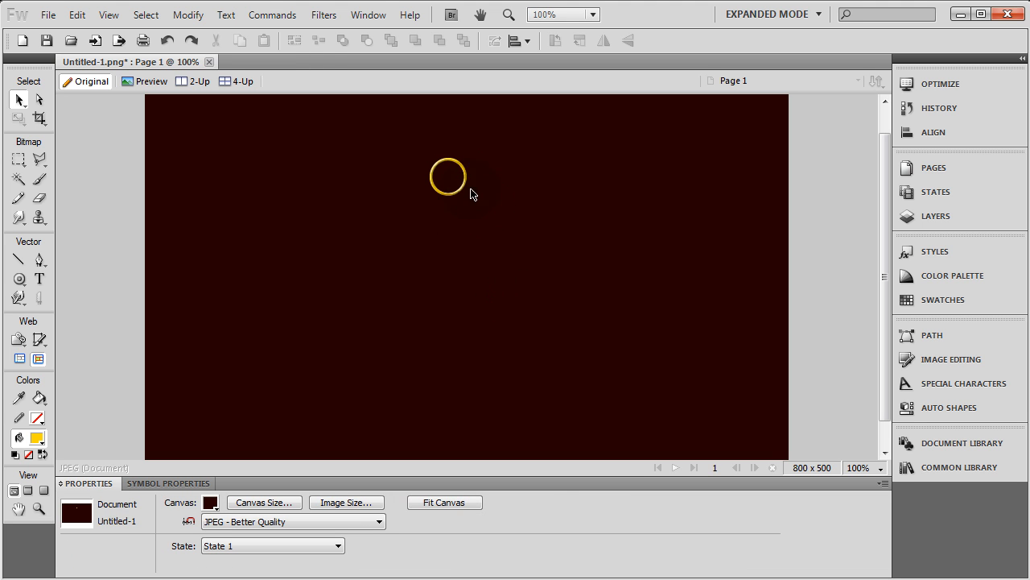
left_click(447, 176)
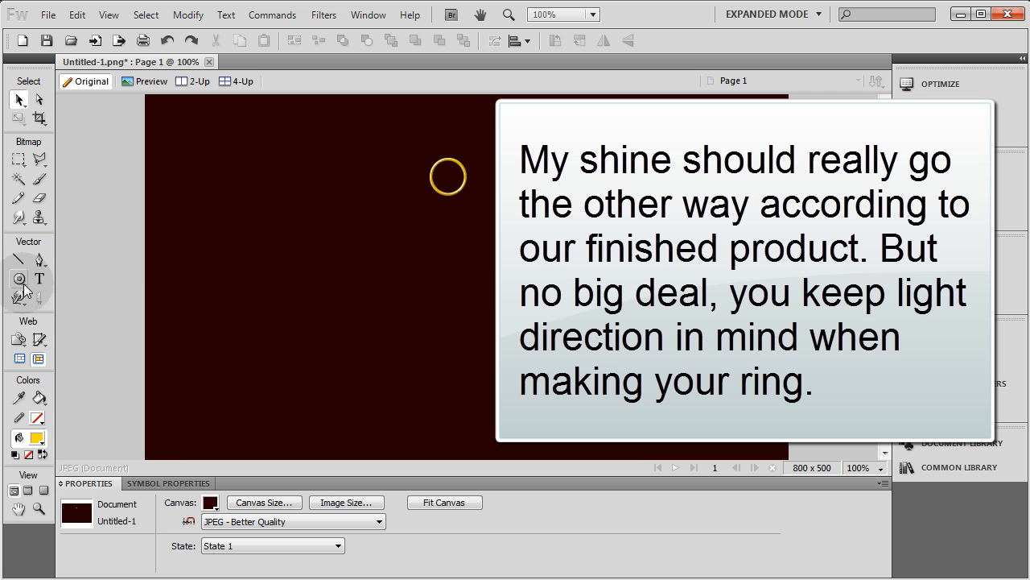
Step: Draw a small rectangle under the ring with a dark gold Satin gradient fill
left_click(19, 278)
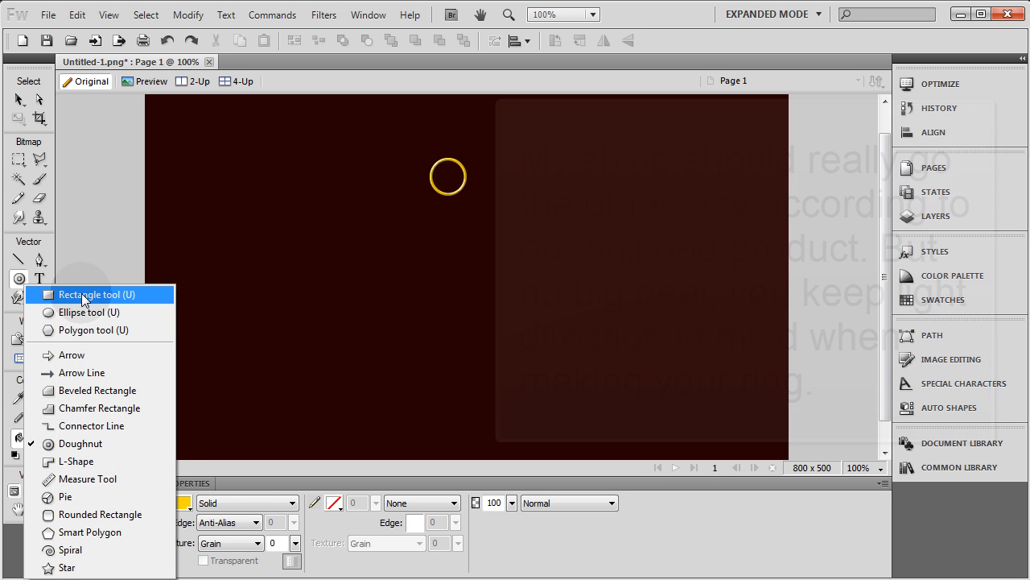
left_click(97, 294)
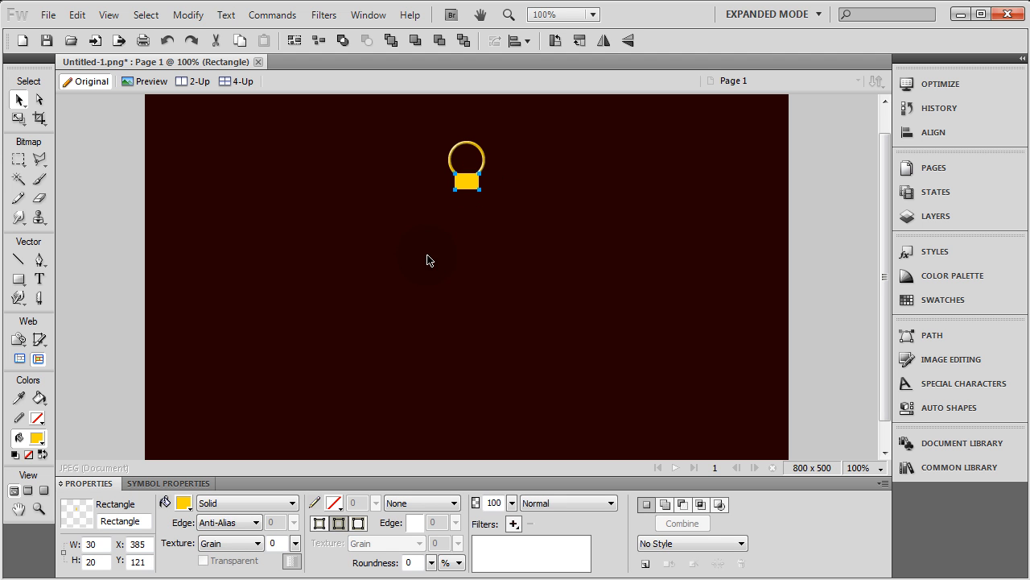
left_click(293, 502)
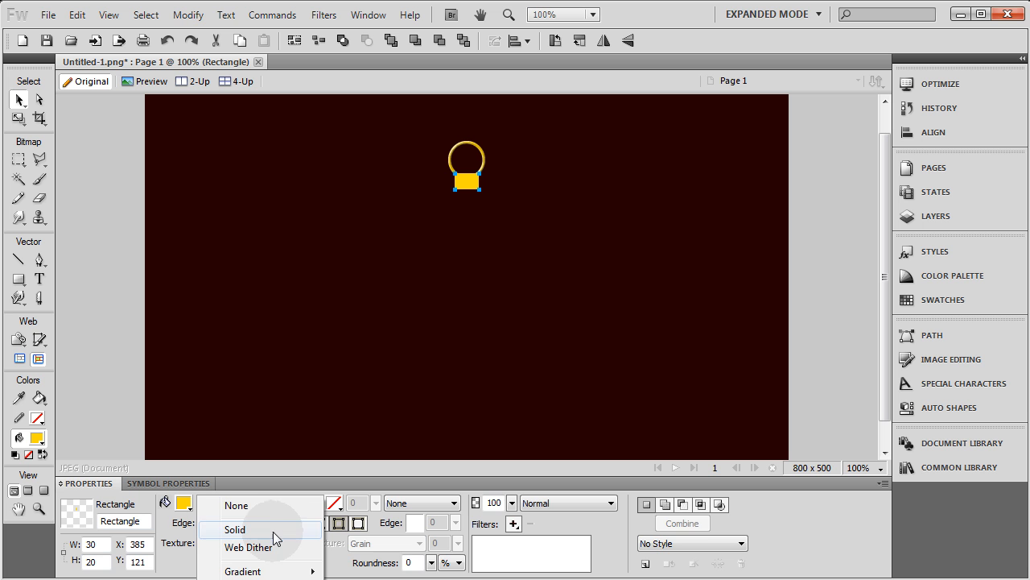
mouse_move(242, 571)
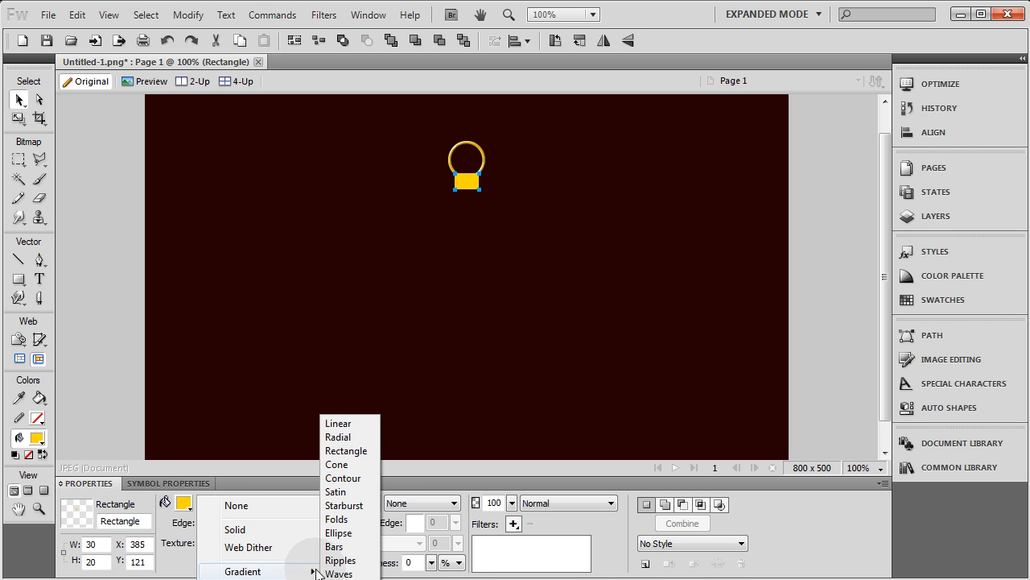
left_click(335, 491)
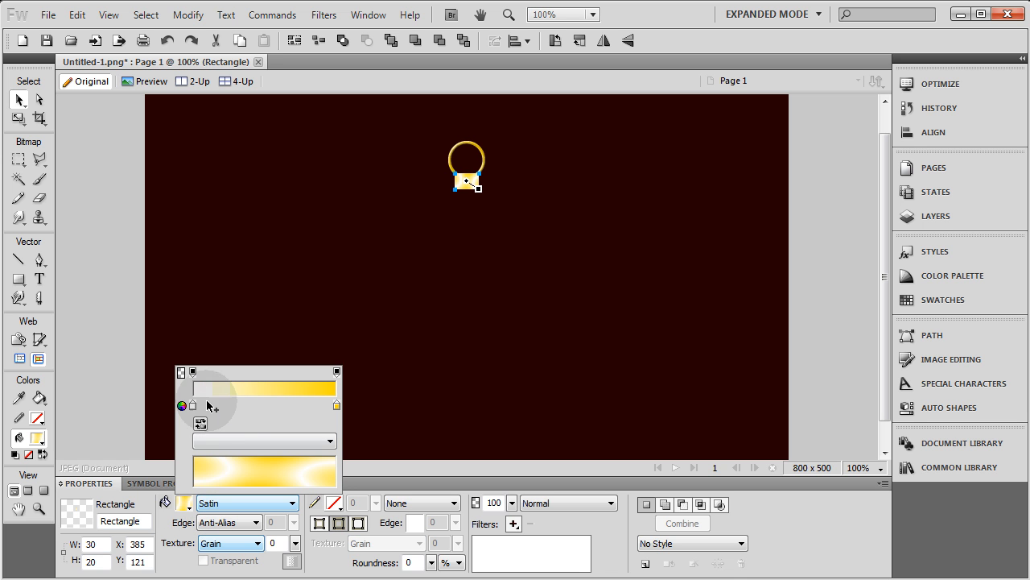
left_click(212, 388)
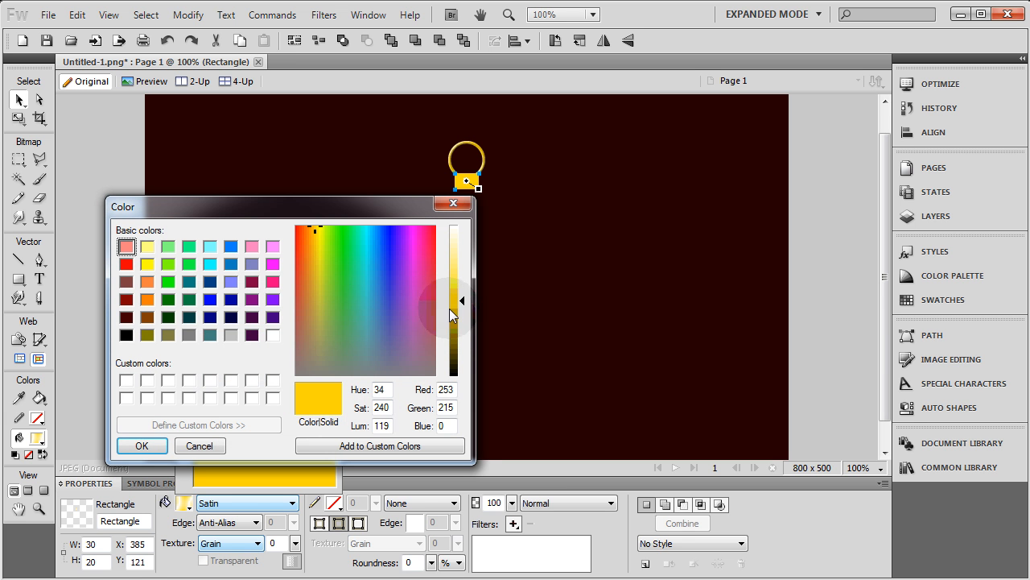
left_click_drag(462, 315, 463, 354)
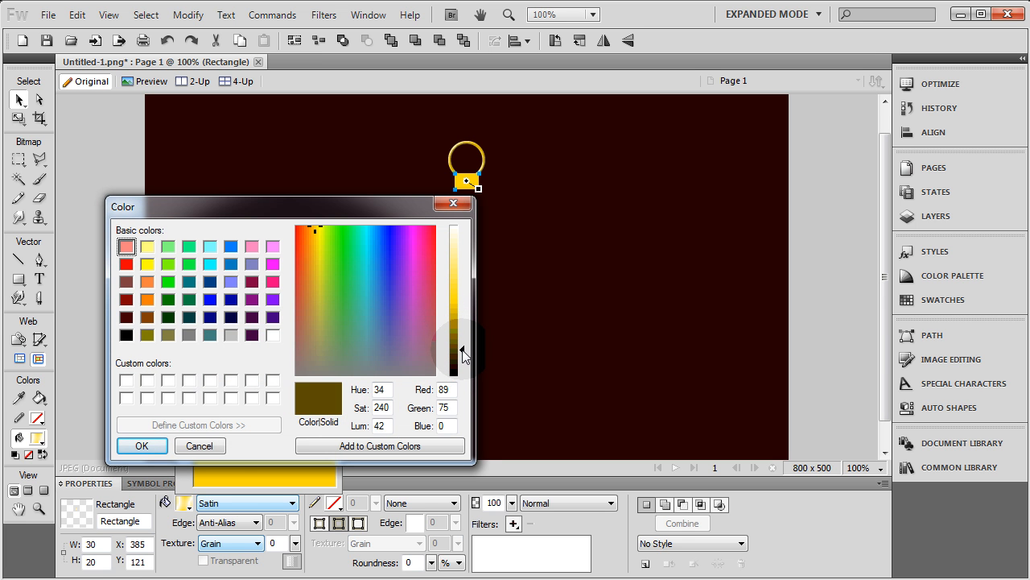
left_click(141, 445)
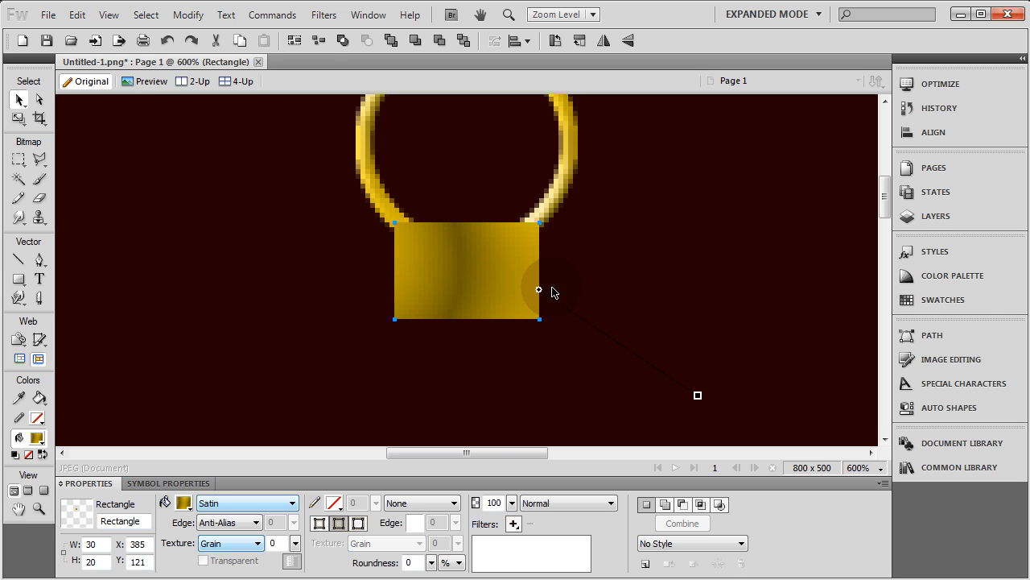
Step: Add a white Shadow and Glow filter to the cap with softness 3 and angle 270
left_click(549, 14)
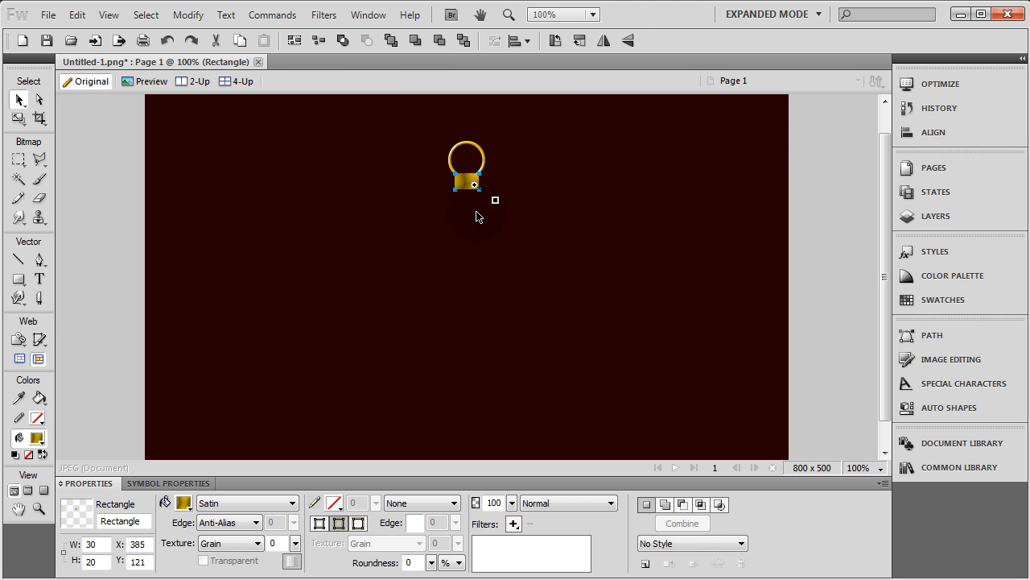
left_click(513, 524)
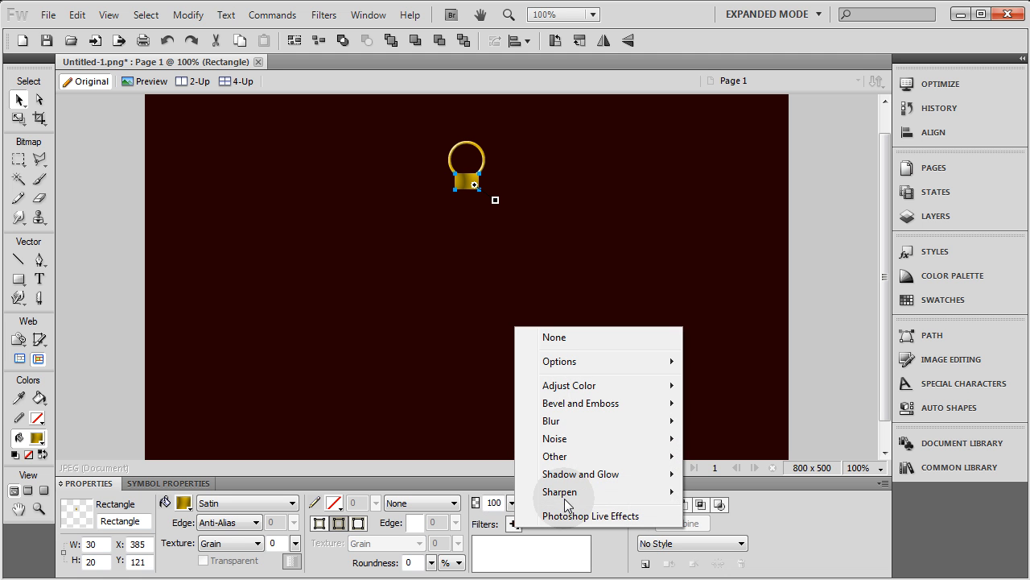
mouse_move(581, 474)
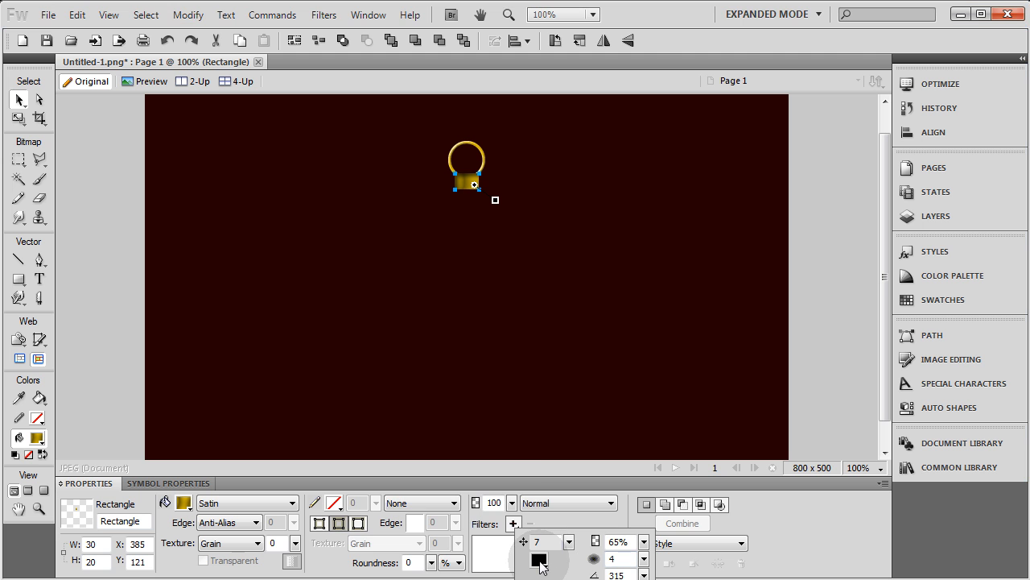
left_click(539, 562)
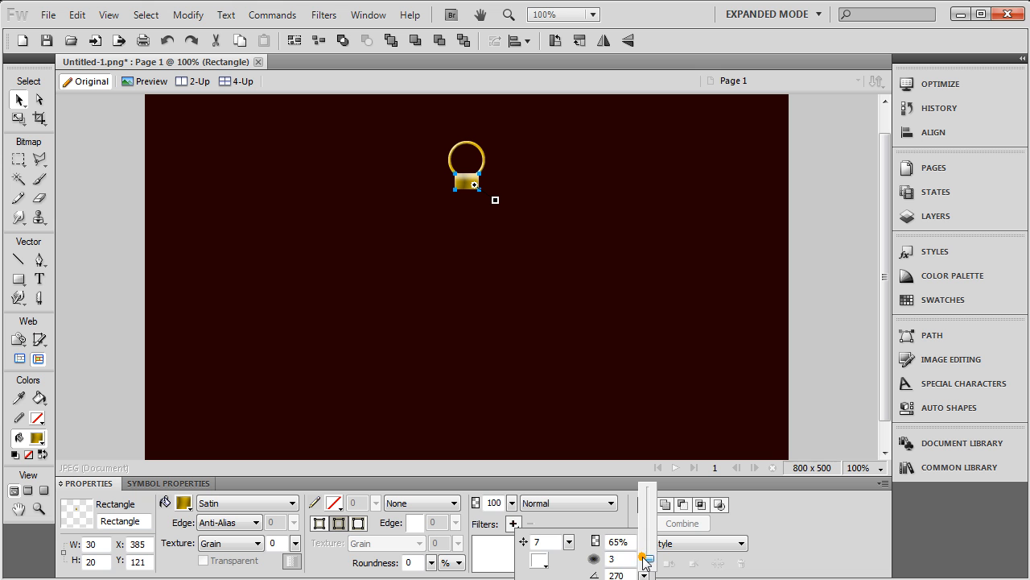
left_click(645, 564)
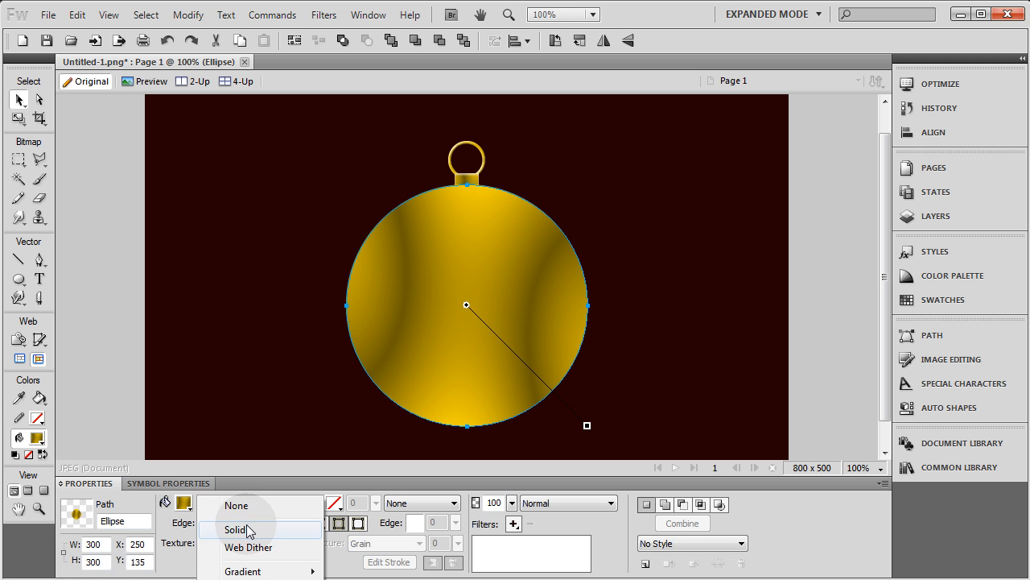
Step: Fill the 300×300 ball with a red radial gradient, its centre shifted upper right
left_click(243, 571)
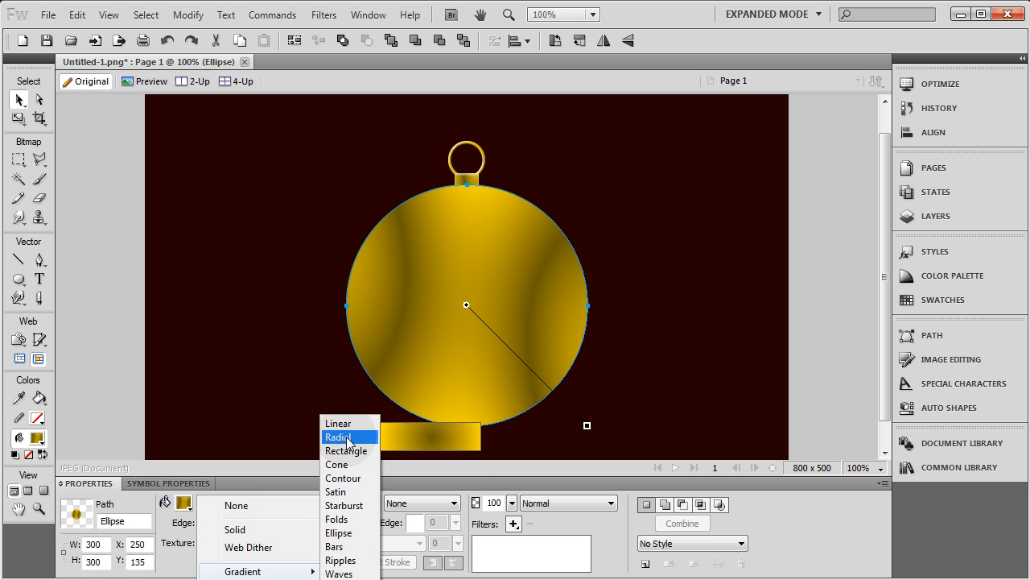
left_click(338, 437)
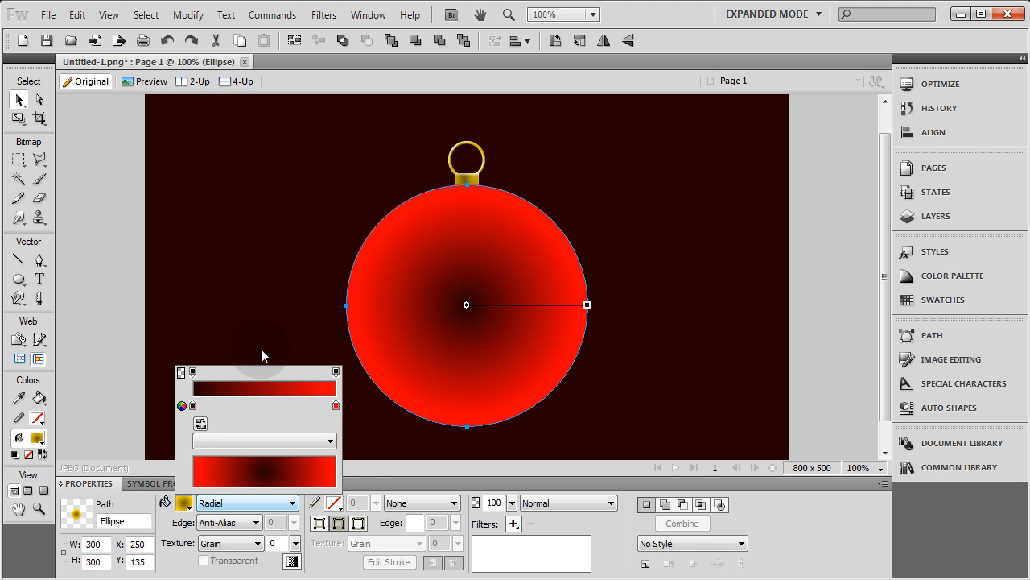
mouse_move(337, 407)
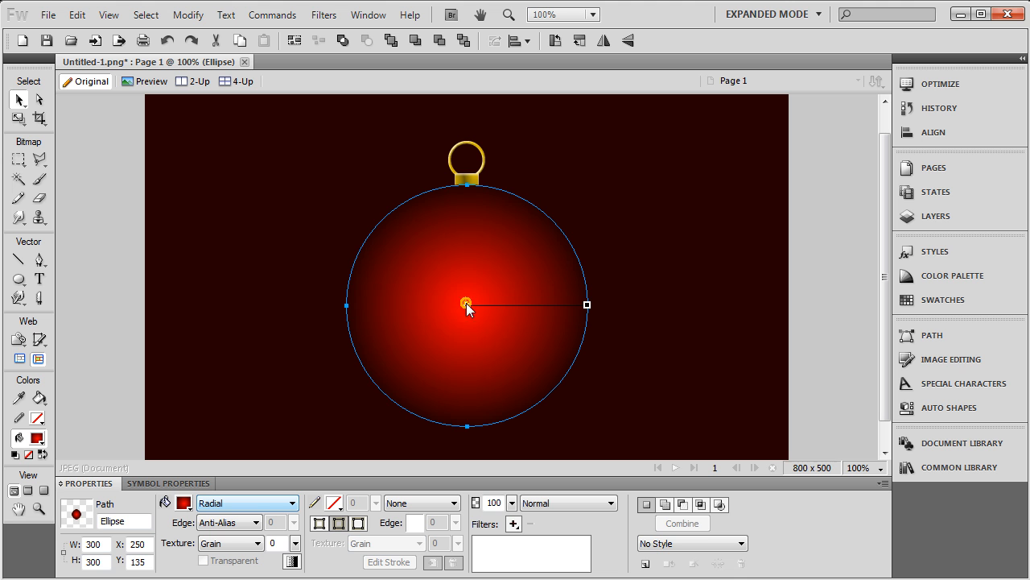
left_click_drag(467, 304, 515, 260)
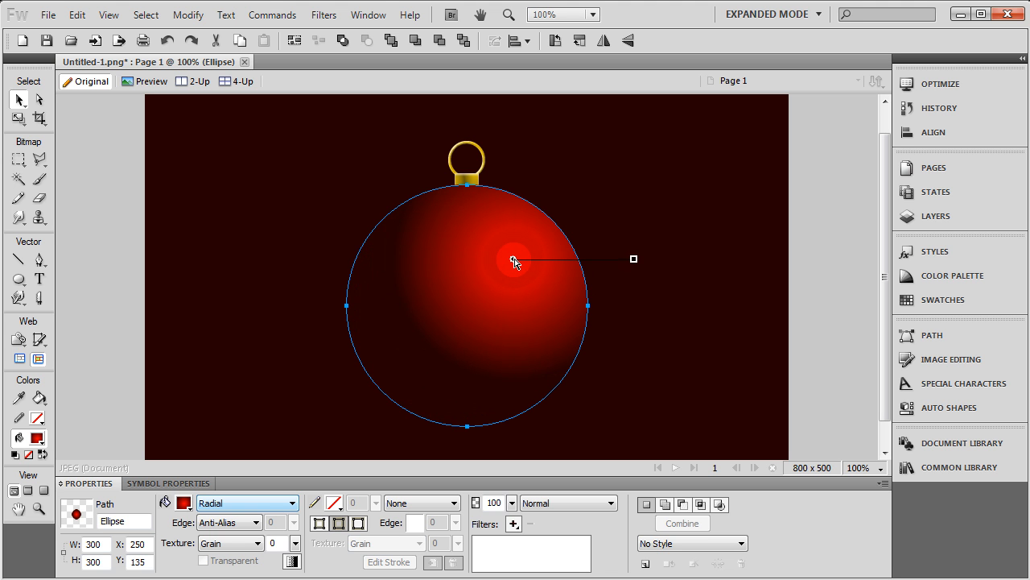
left_click(183, 503)
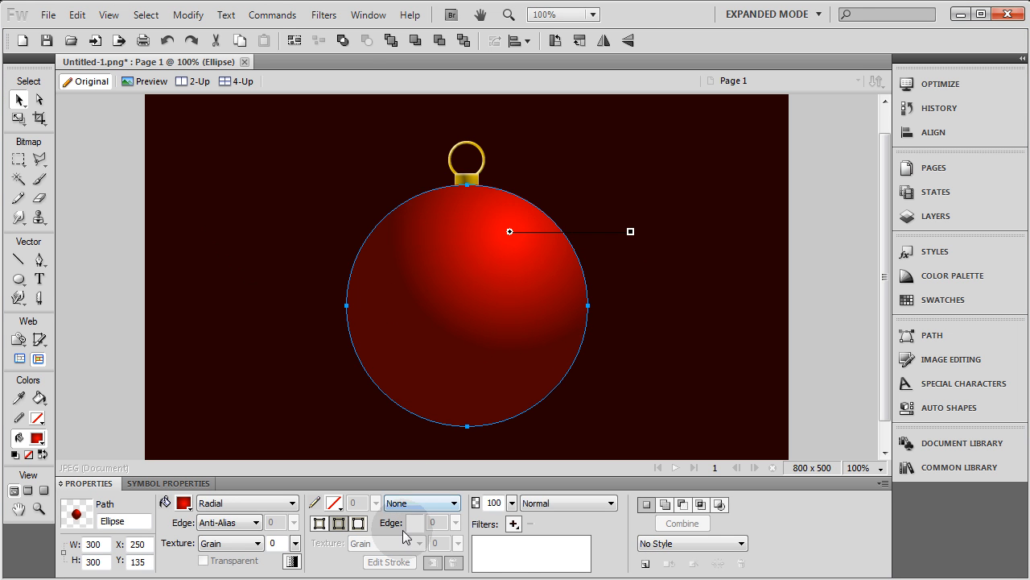
Step: Add a red Inner Glow (width 6, opacity 10%) to the ball, then deselect
left_click(513, 524)
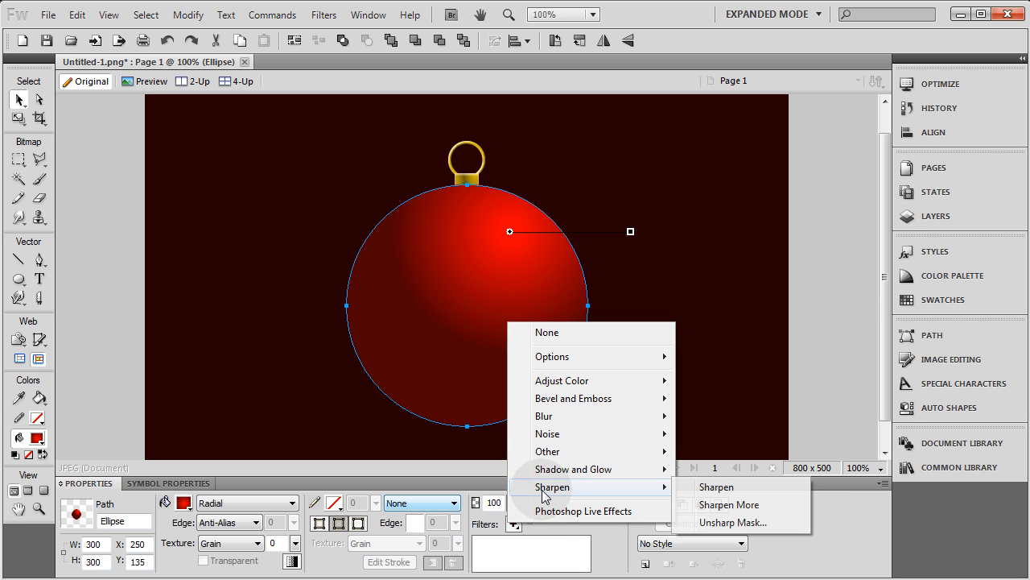
mouse_move(574, 468)
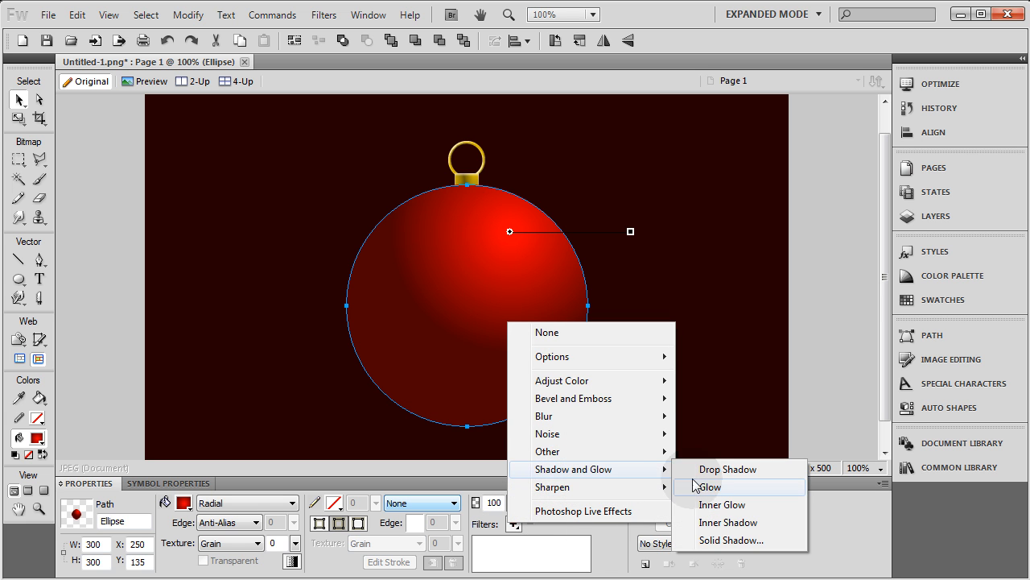
left_click(710, 486)
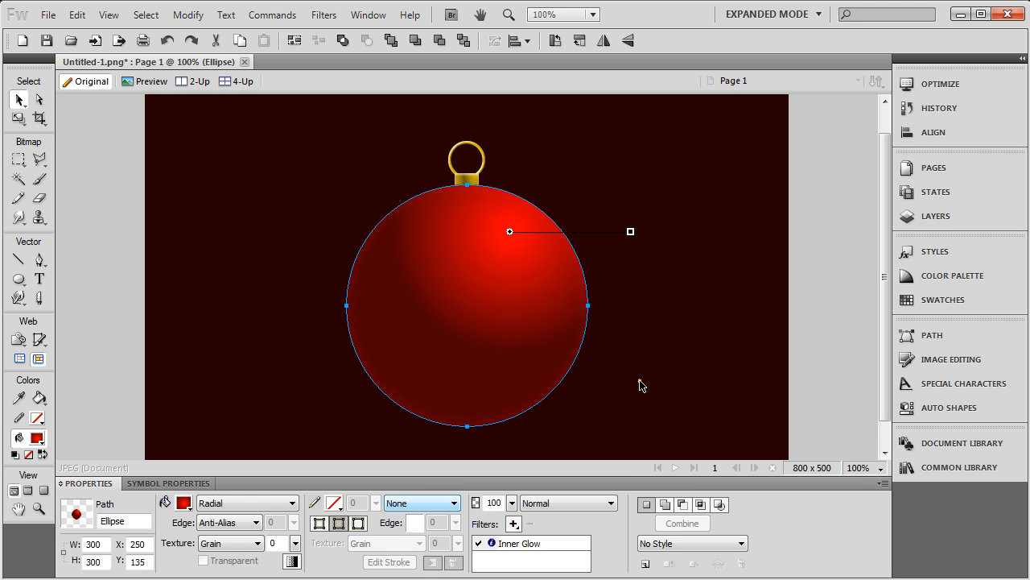
left_click(642, 385)
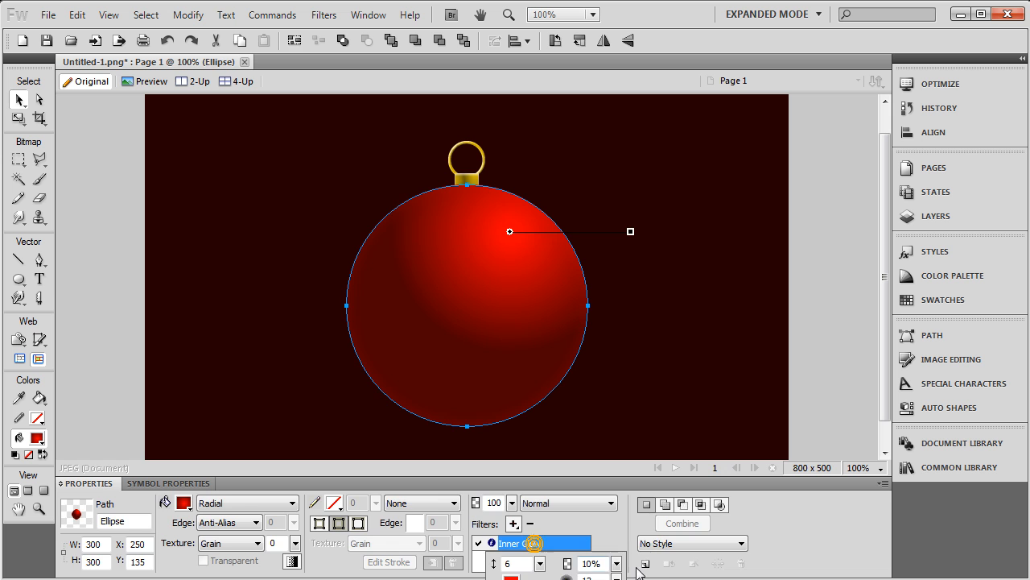
left_click(644, 298)
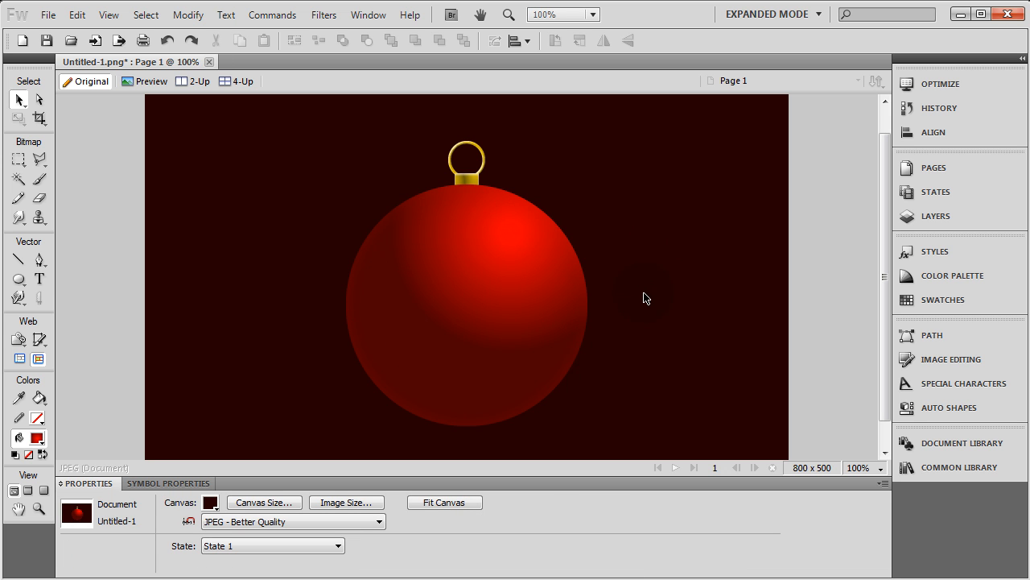
mouse_move(624, 419)
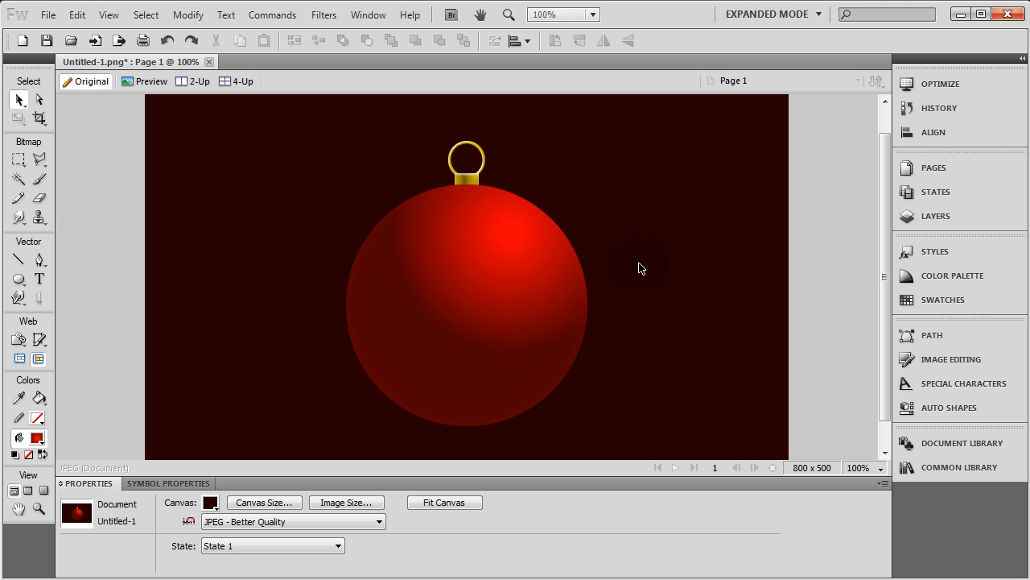
Step: Place a green Carr Xmas Dingbats text object near the canvas top-left
left_click(467, 304)
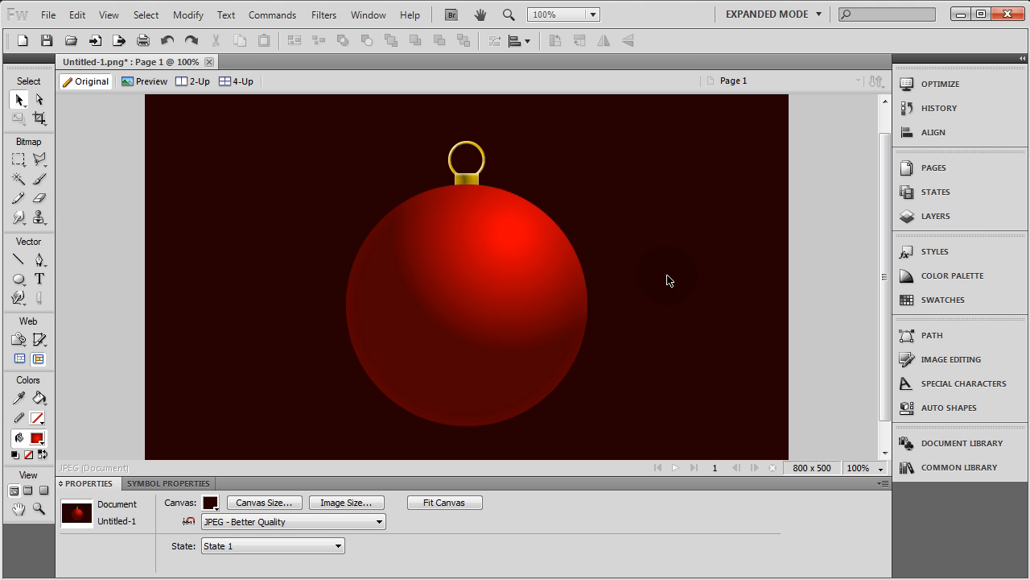
mouse_move(632, 304)
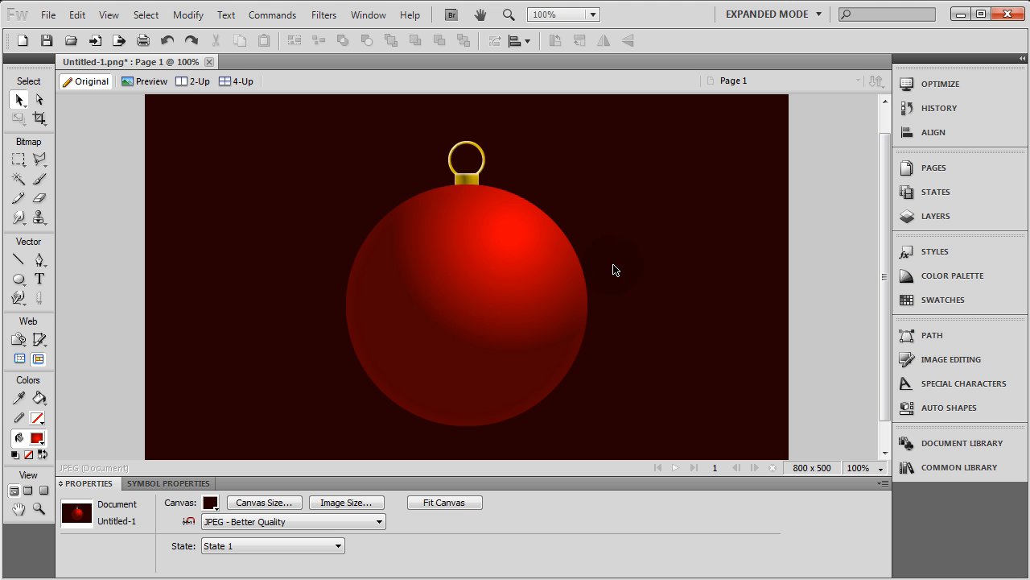
mouse_move(652, 254)
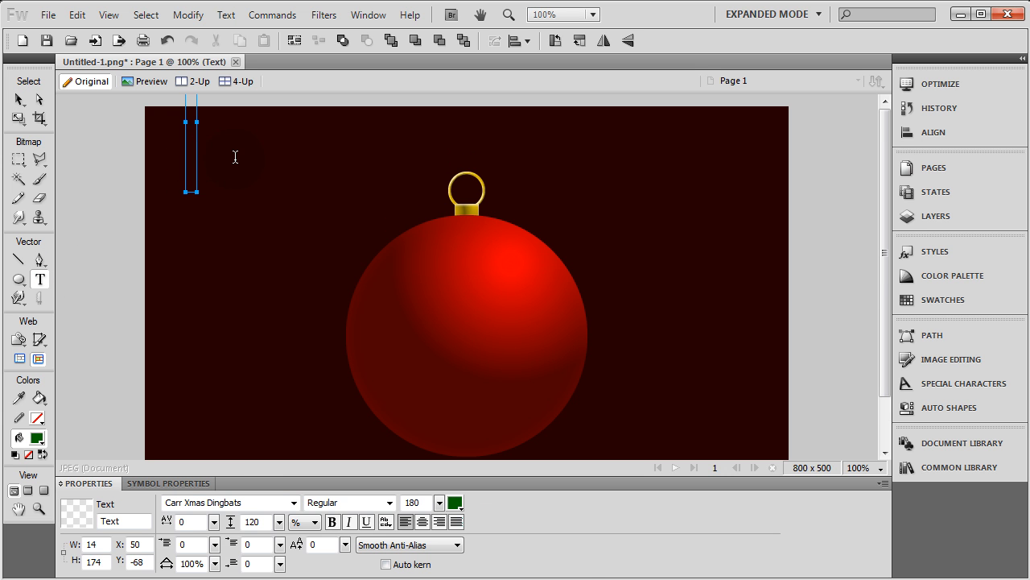
Step: Type 'qwe' to preview the Carr Xmas Dingbats characters
type("qwertyuiop")
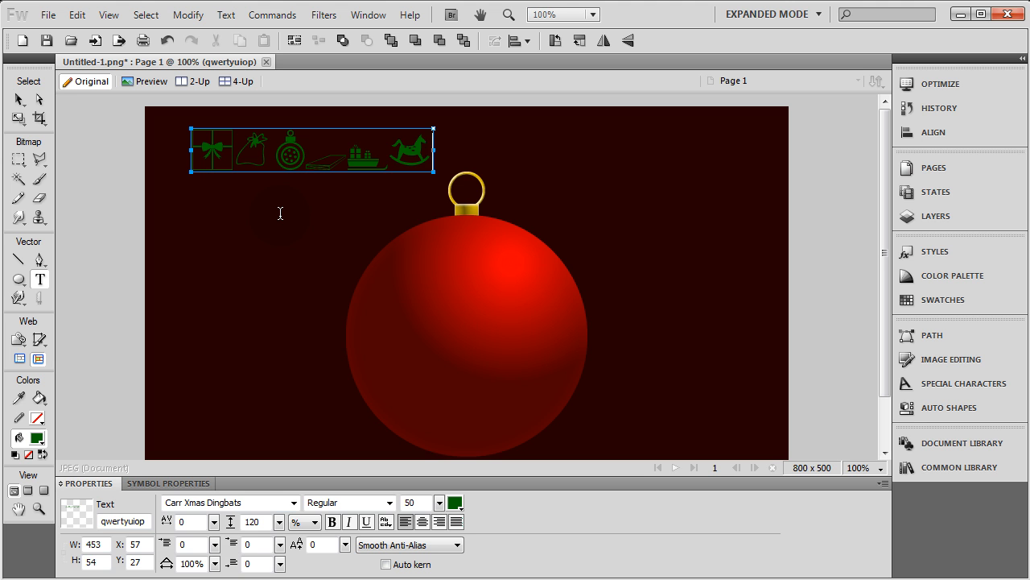
mouse_move(385, 159)
type("Y")
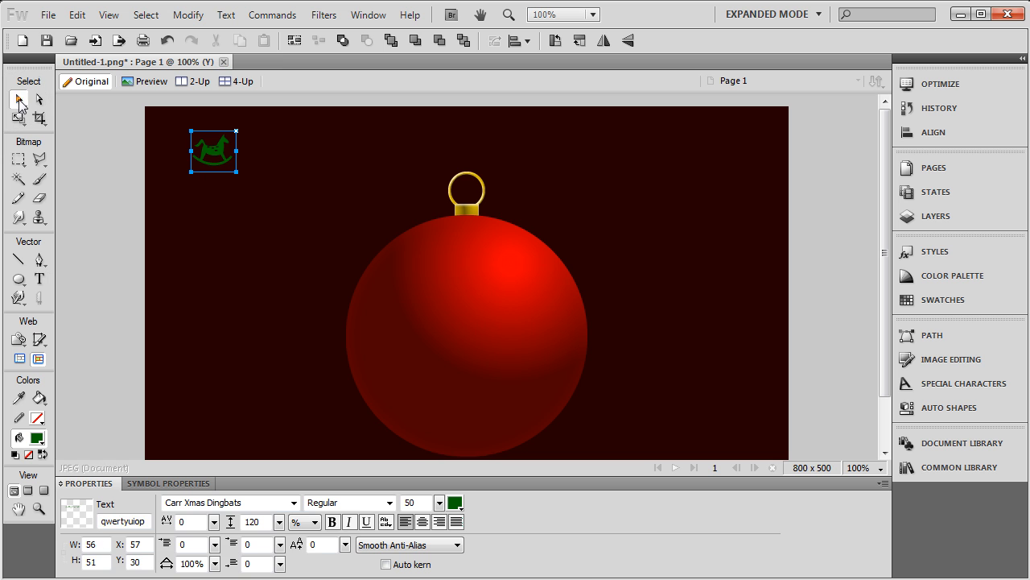
Step: Make the rocking horse yellow at size 240 and place it over the ball's left side
left_click_drag(214, 151, 301, 342)
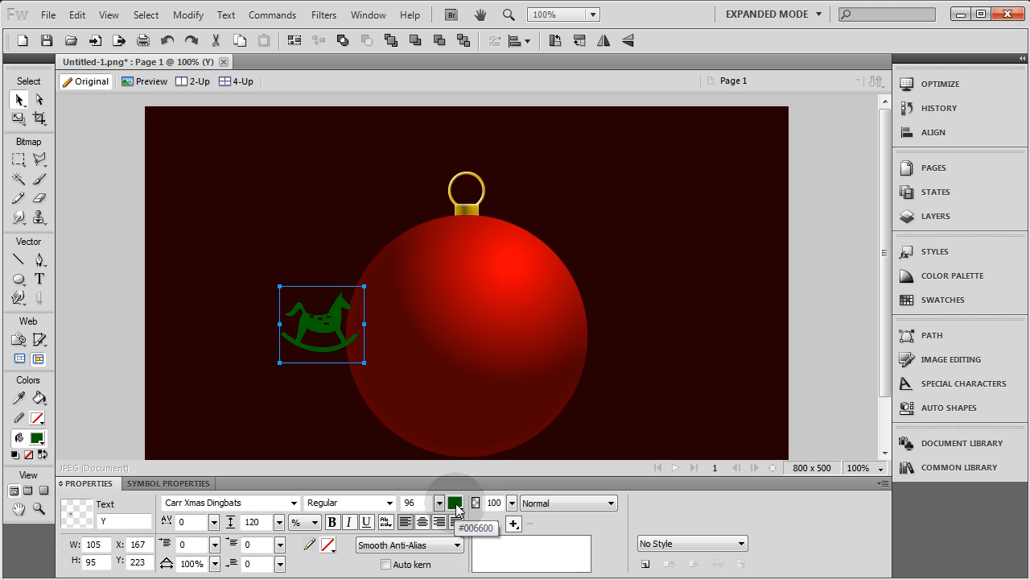
left_click(455, 502)
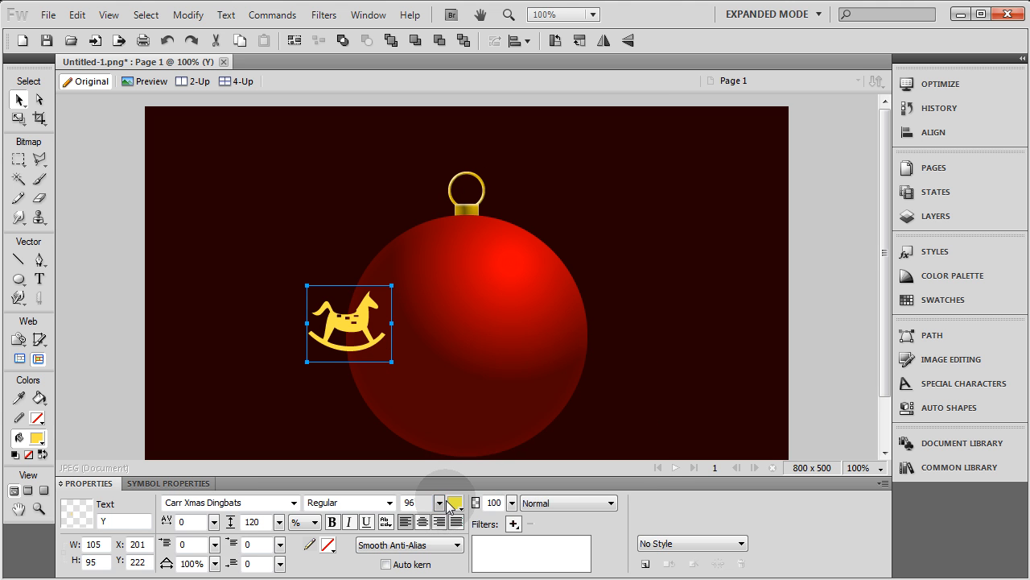
mouse_move(455, 502)
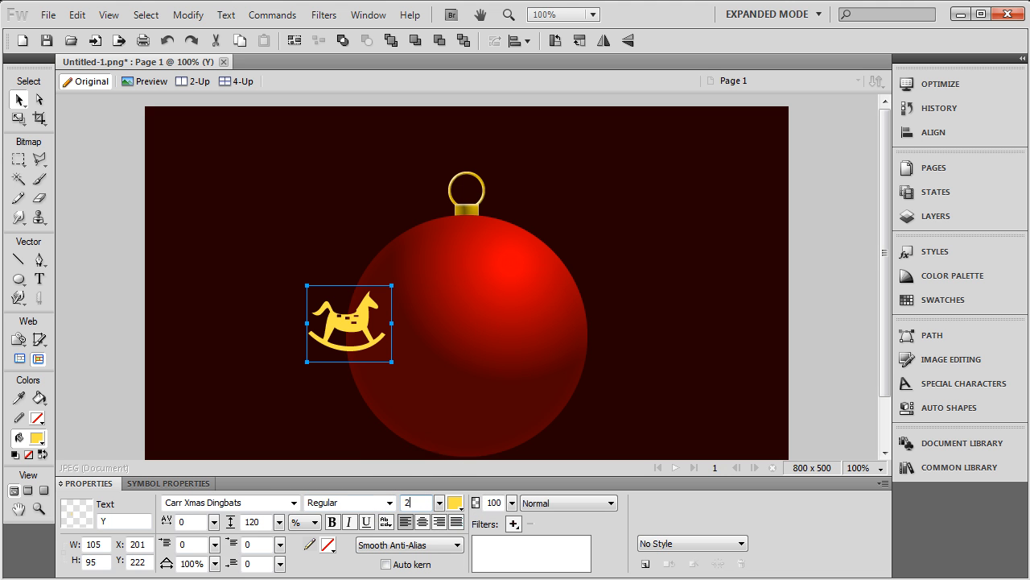
type("240")
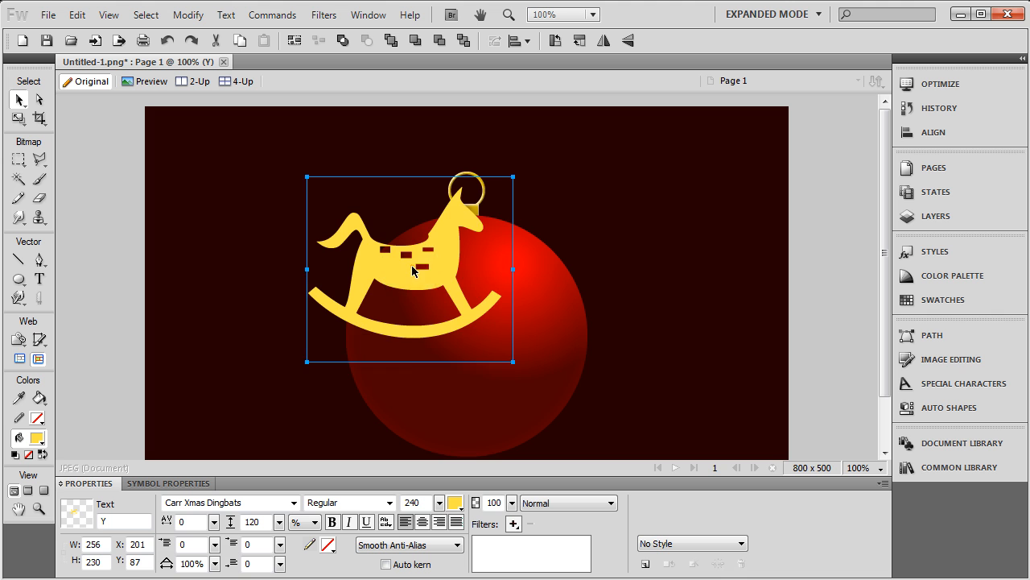
left_click_drag(410, 270, 350, 338)
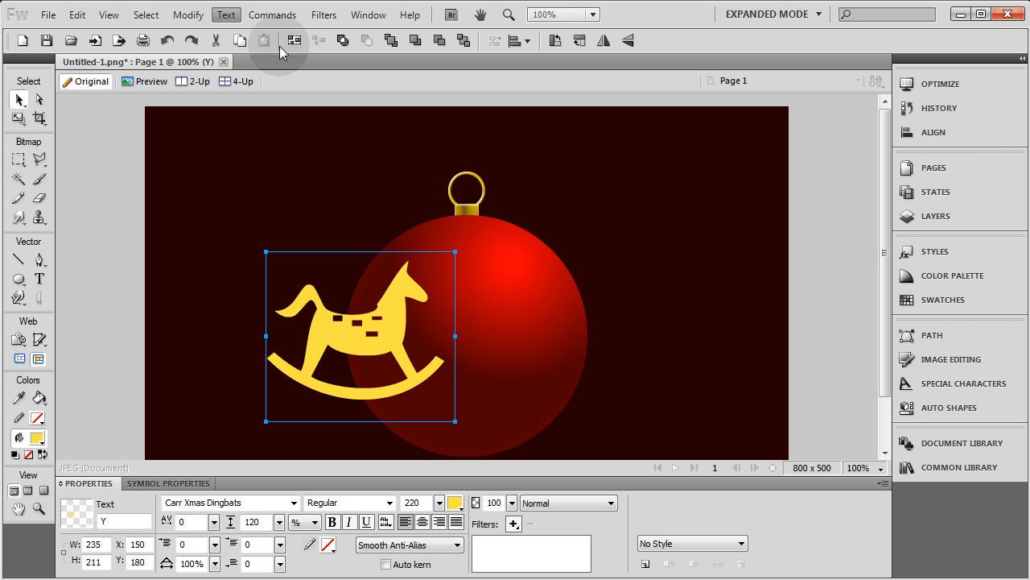
Step: Convert the yellow horse character to paths with Text > Convert to Paths
left_click(226, 15)
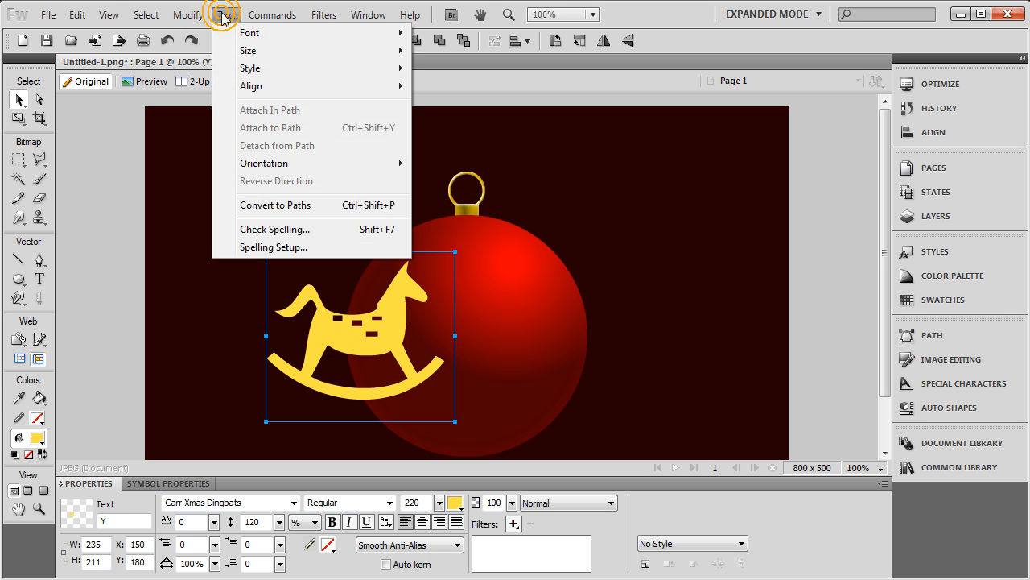
mouse_move(291, 161)
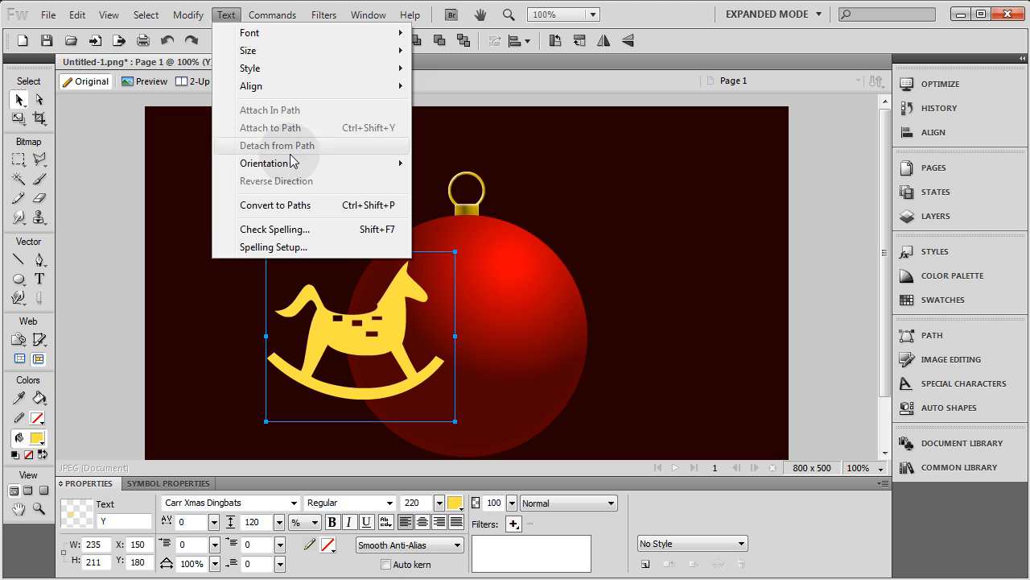
left_click(275, 205)
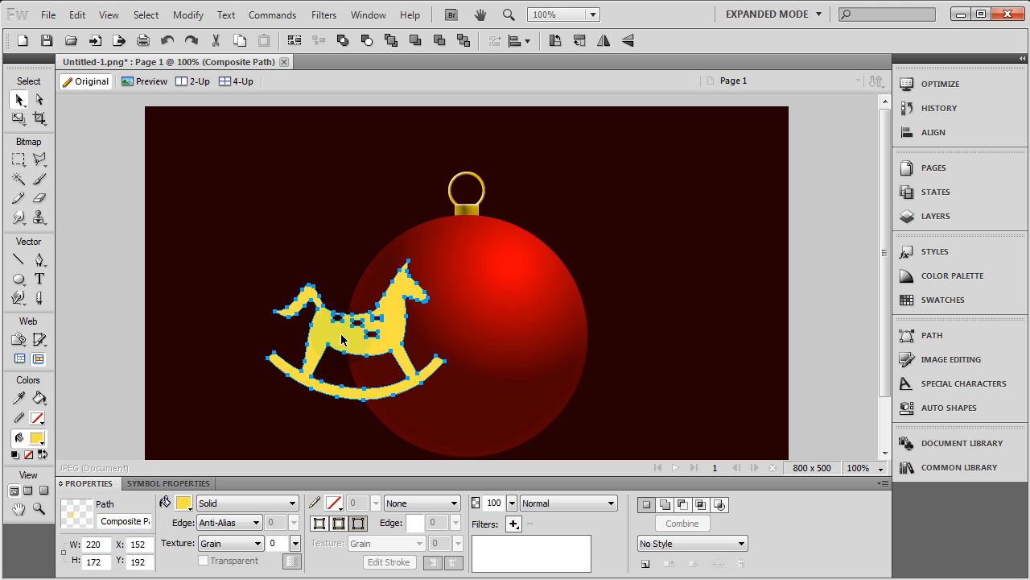
Step: Narrow the horse, move it left, and Alt-drag a copy to the ball's right
left_click(18, 119)
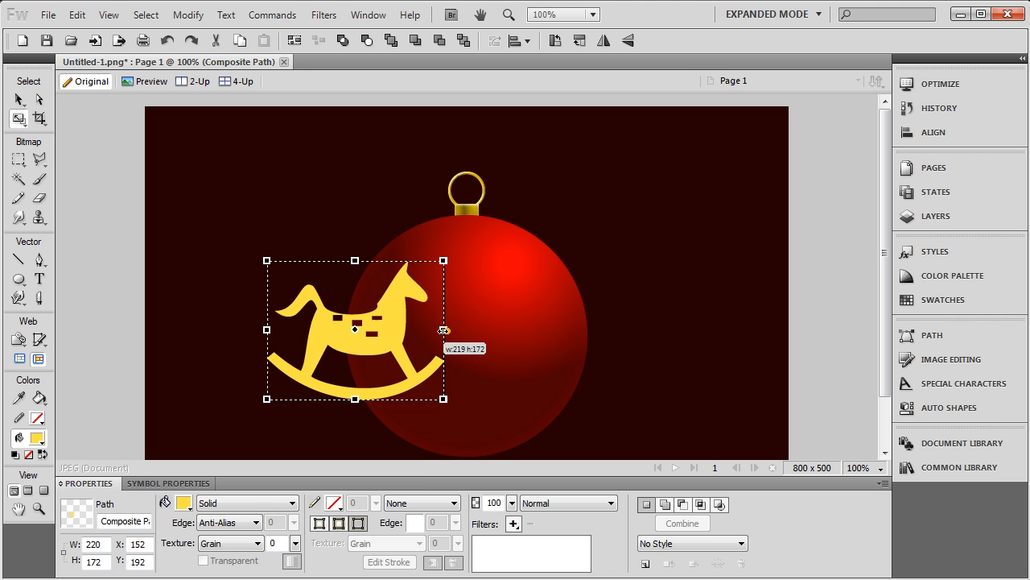
left_click_drag(444, 328, 411, 329)
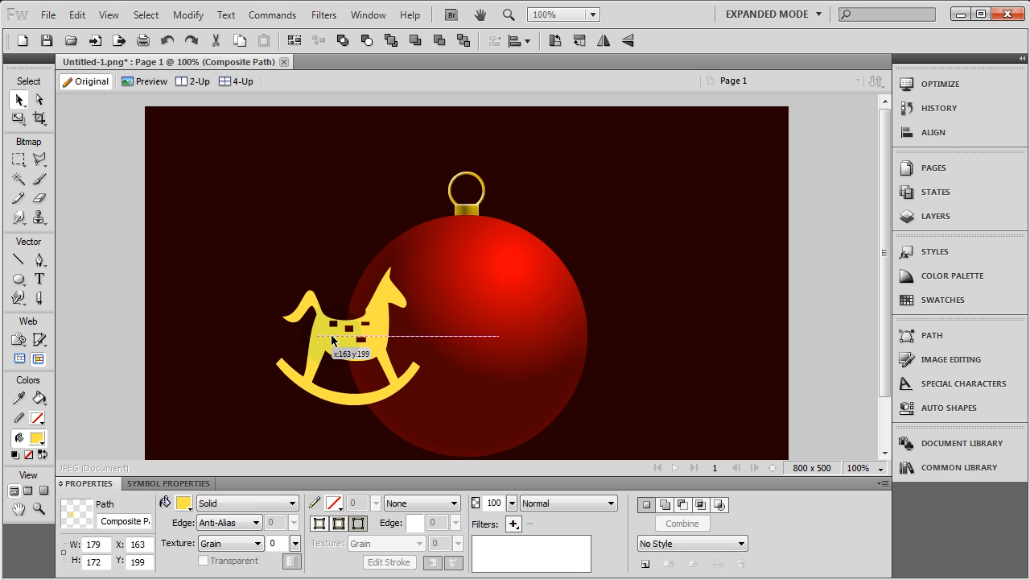
left_click_drag(334, 338, 337, 338)
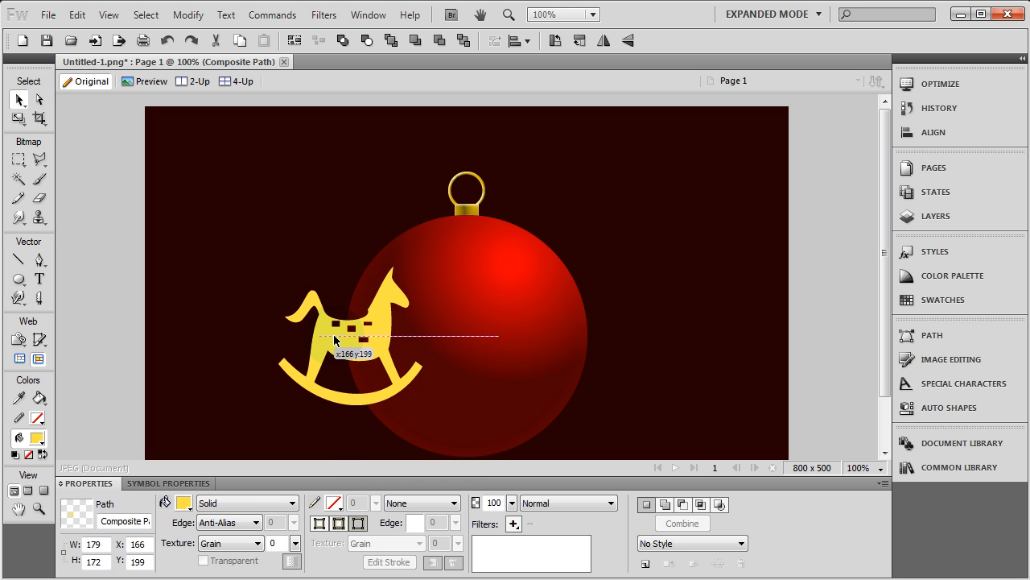
left_click_drag(334, 334, 337, 336)
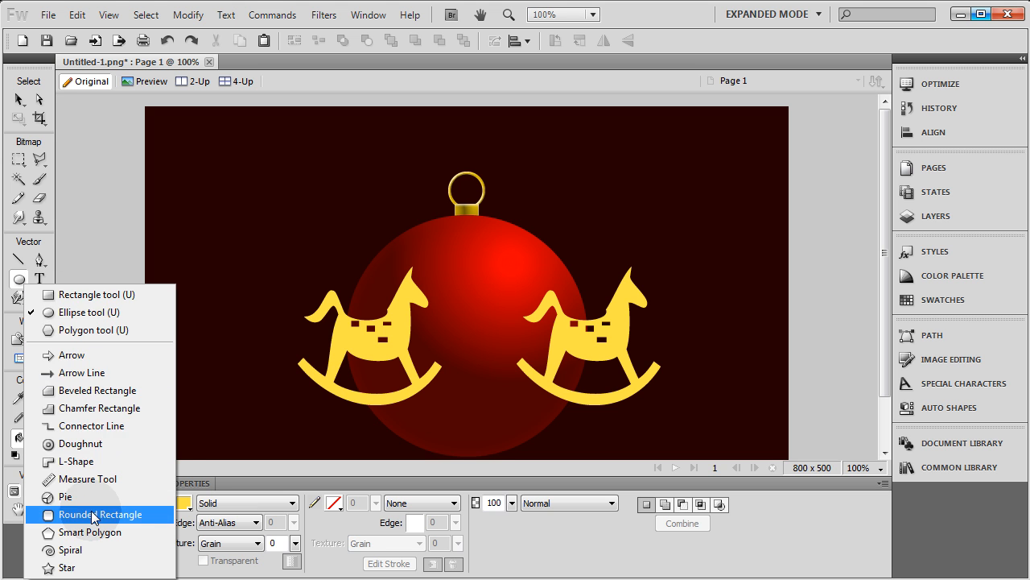
Step: Punch both horses with a doughnut around the ball to cut away overhangs
left_click(81, 444)
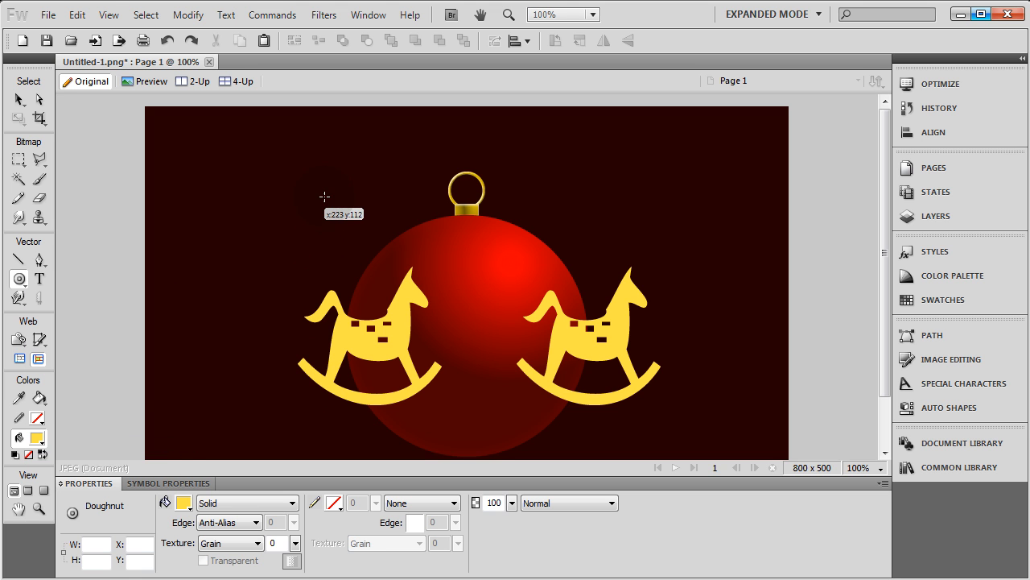
mouse_move(231, 129)
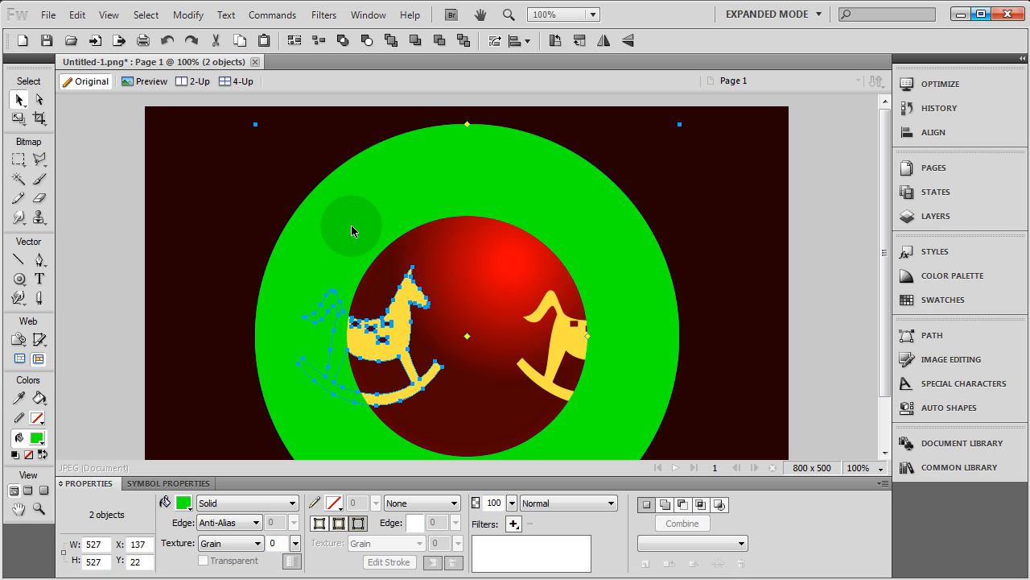
mouse_move(274, 81)
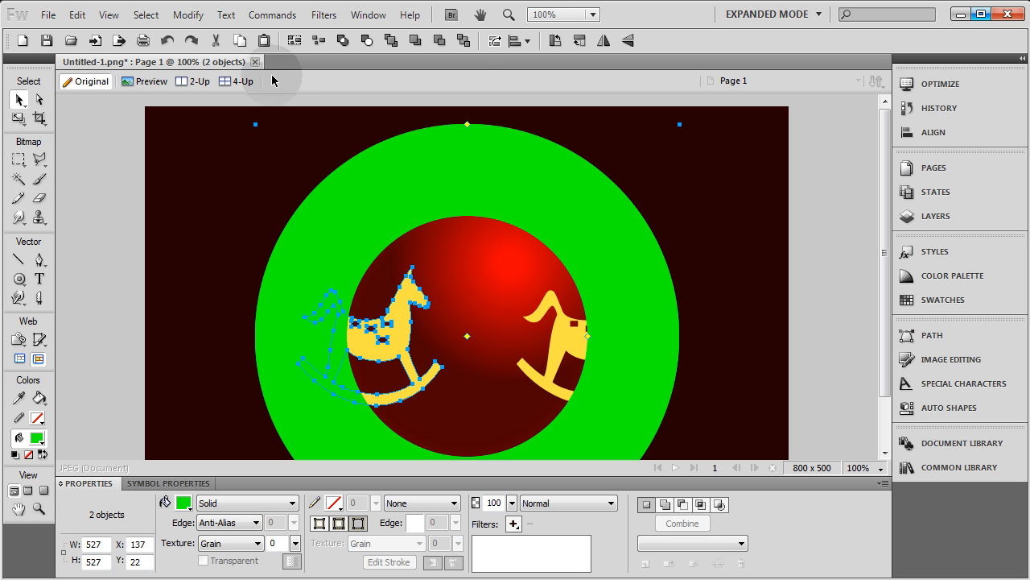
left_click(188, 14)
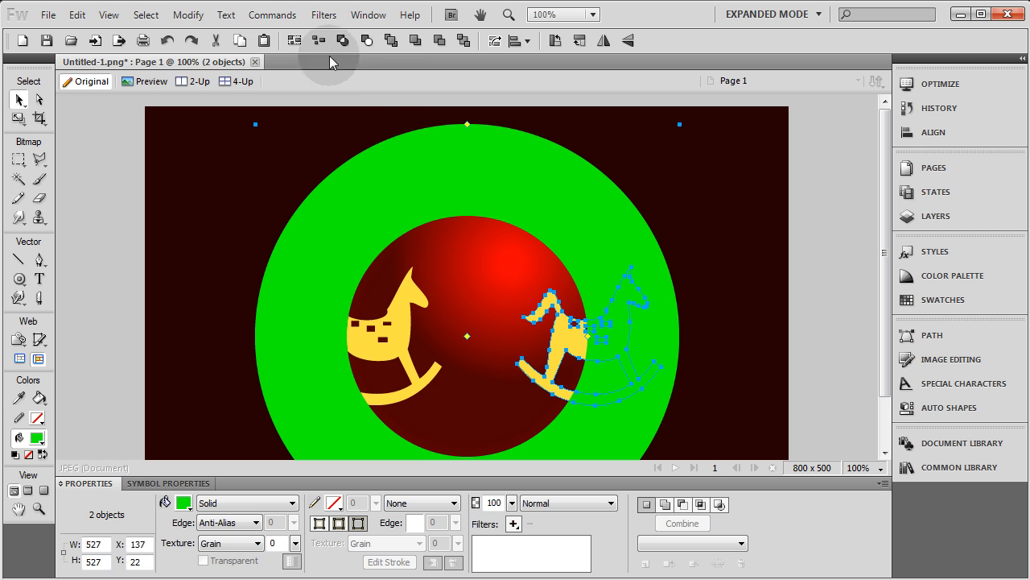
left_click(188, 14)
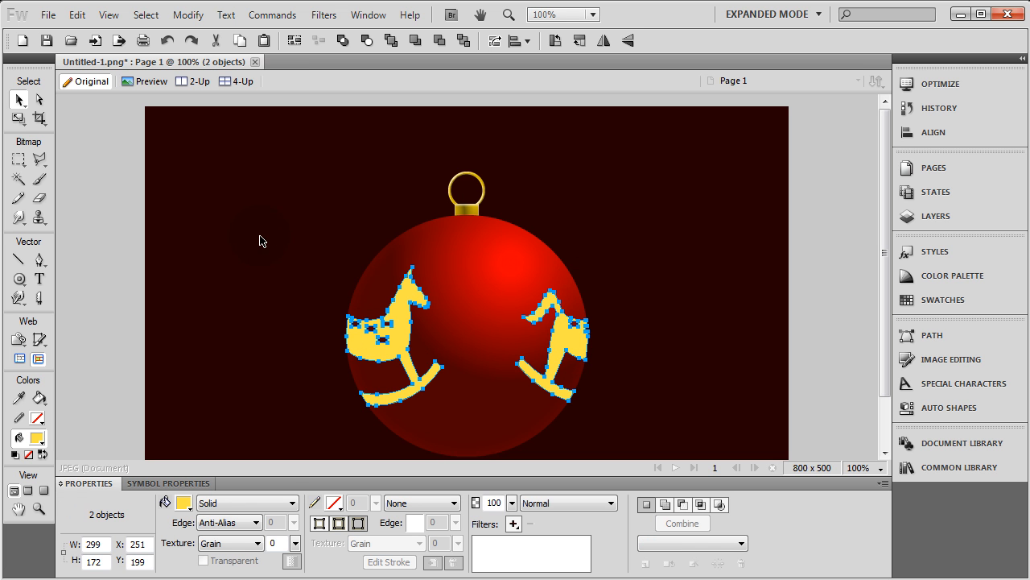
Step: Apply a transparent 30% Grain texture to both horses, then deselect them
left_click(229, 543)
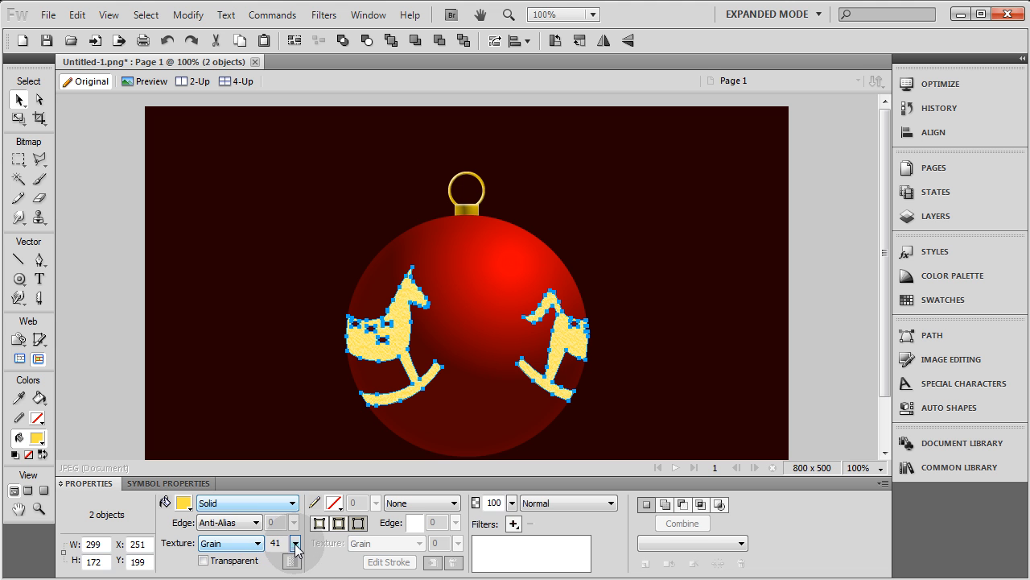
left_click(295, 555)
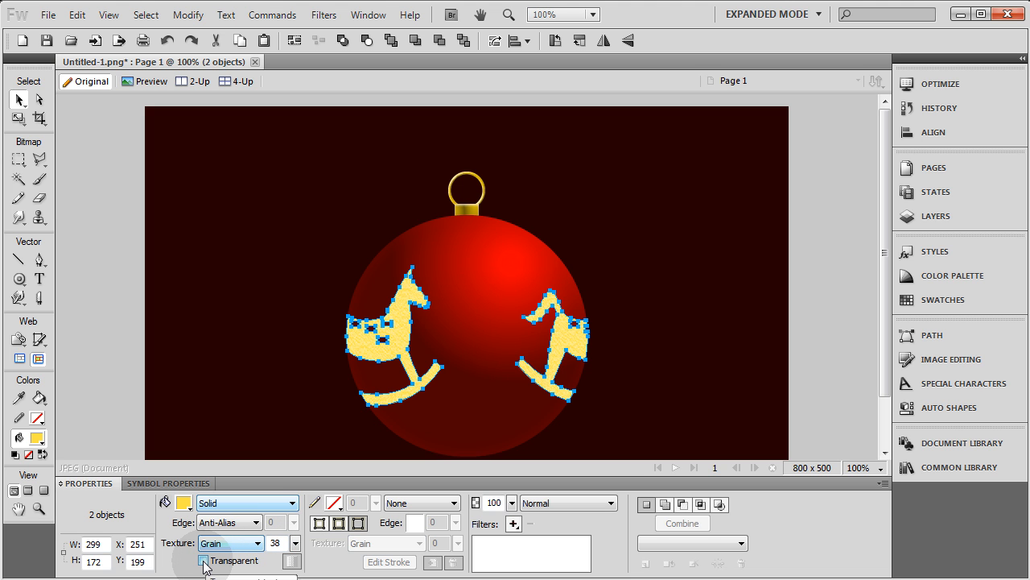
left_click(203, 561)
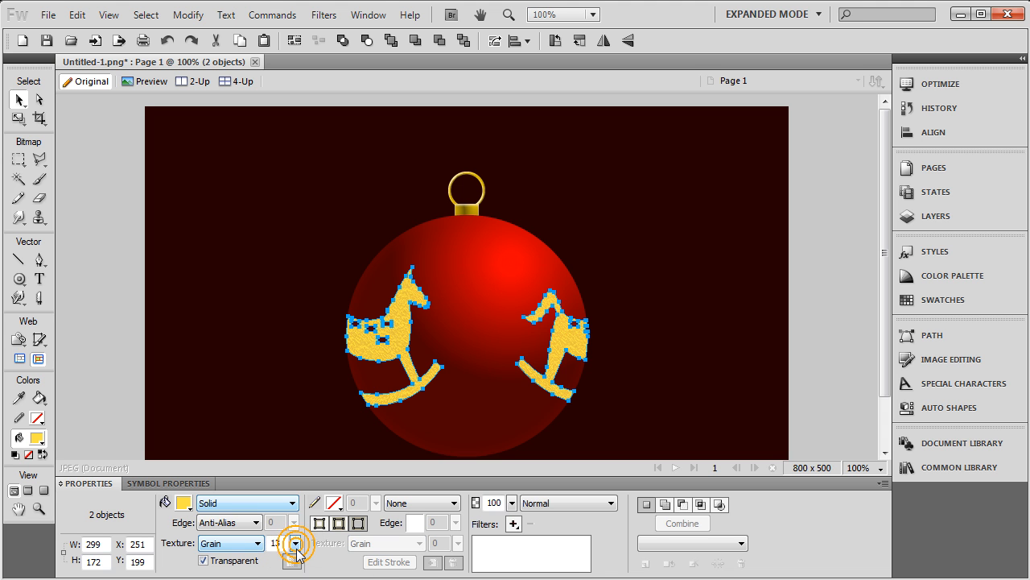
left_click(295, 543)
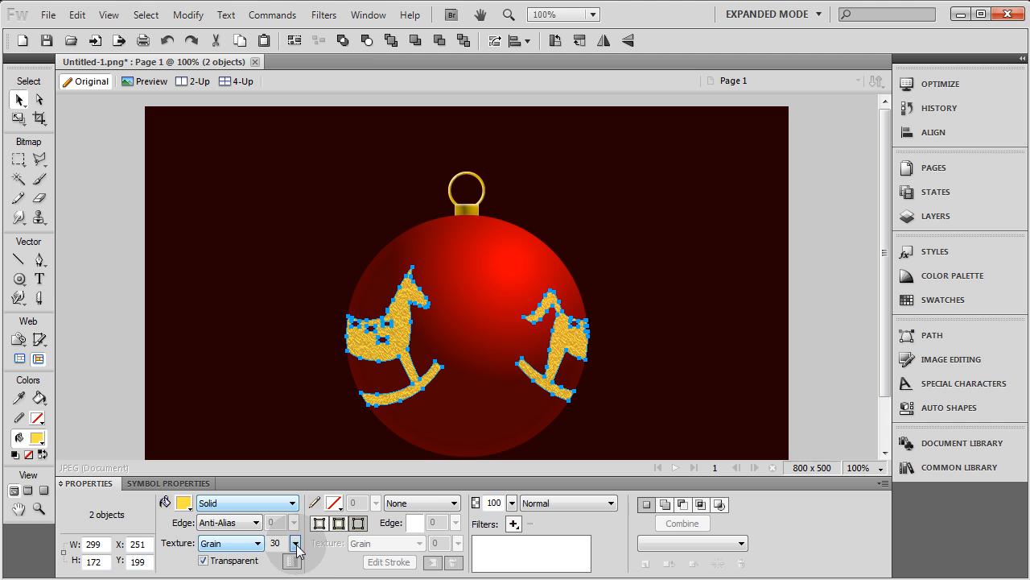
left_click(267, 364)
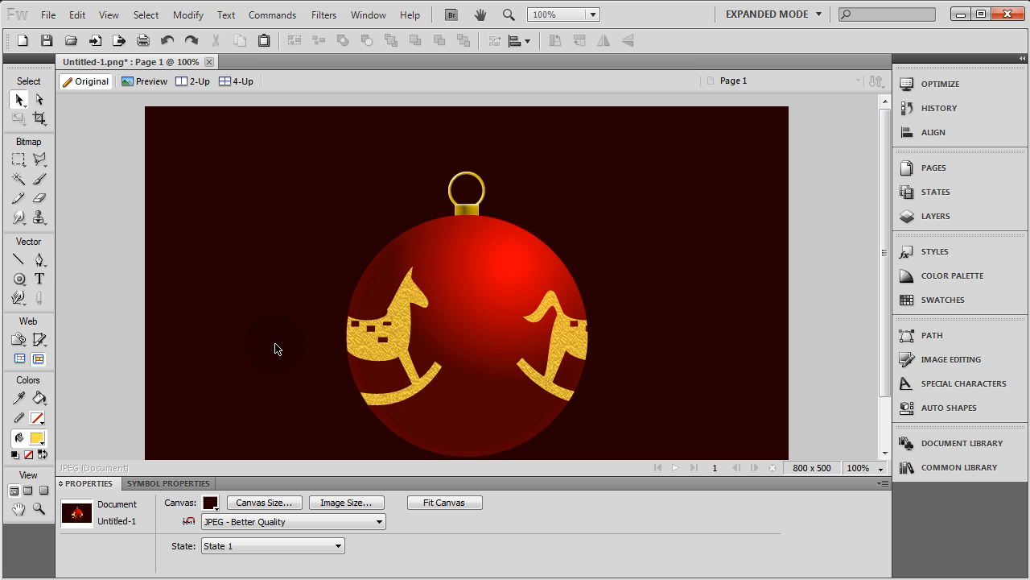
left_click(20, 279)
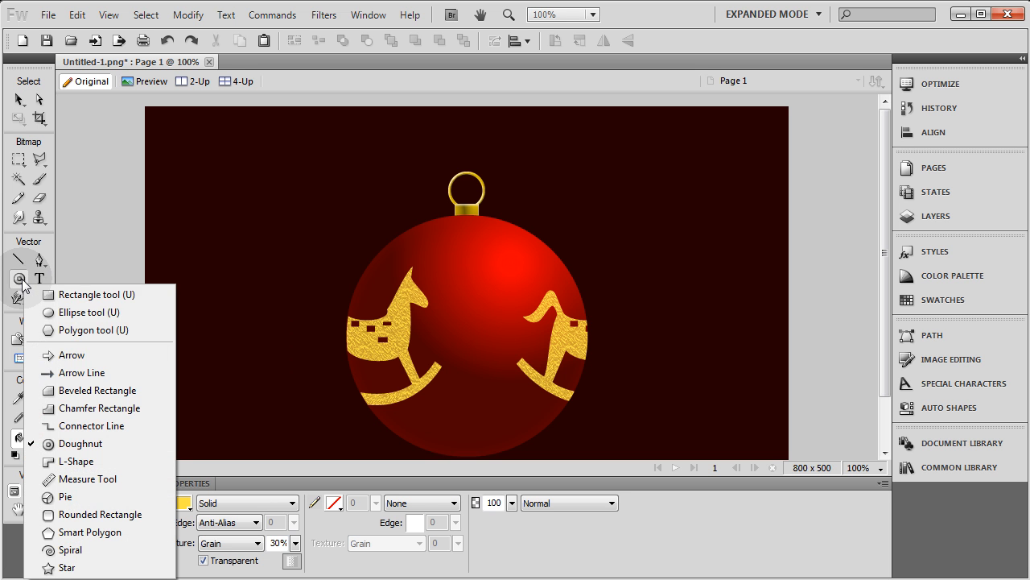
Step: Draw a thin-pointed star and fill it with a white radial gradient
left_click(67, 568)
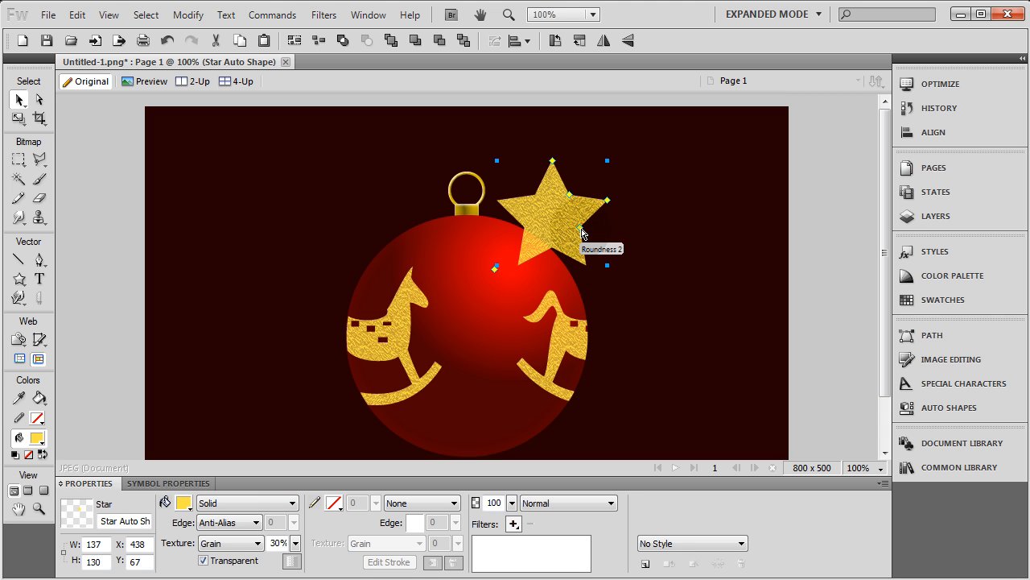
left_click_drag(495, 268, 495, 268)
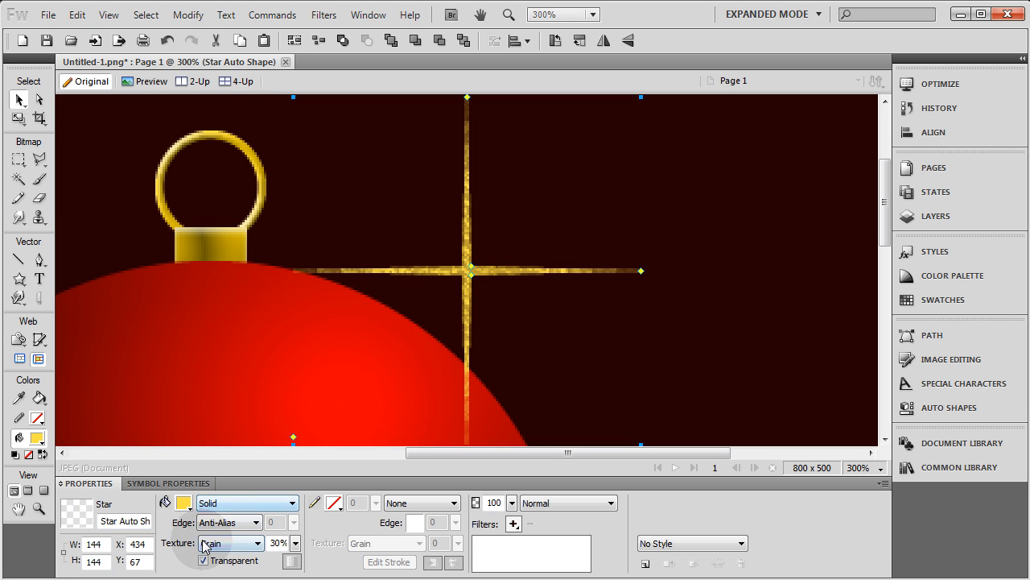
left_click(247, 503)
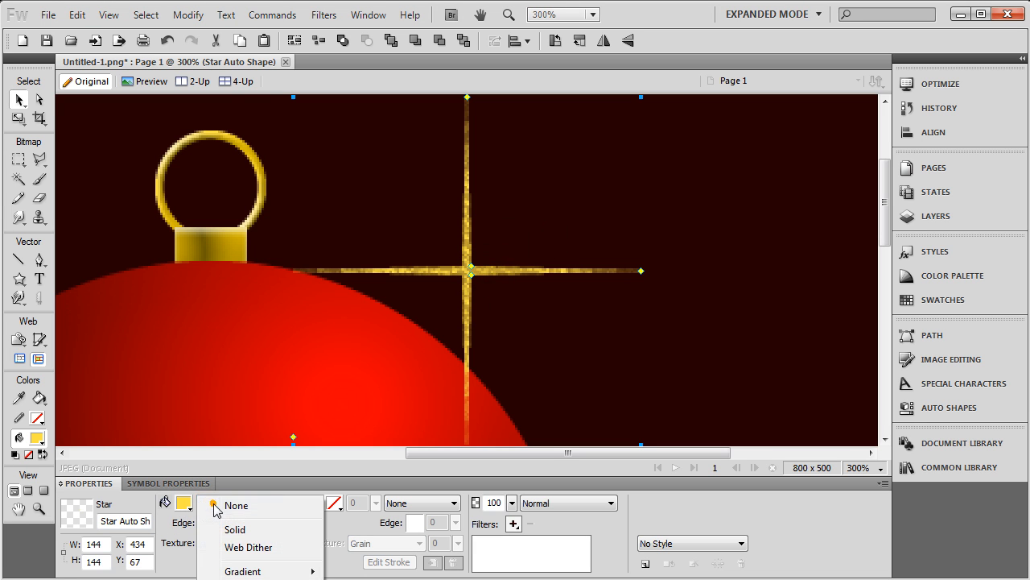
left_click(242, 571)
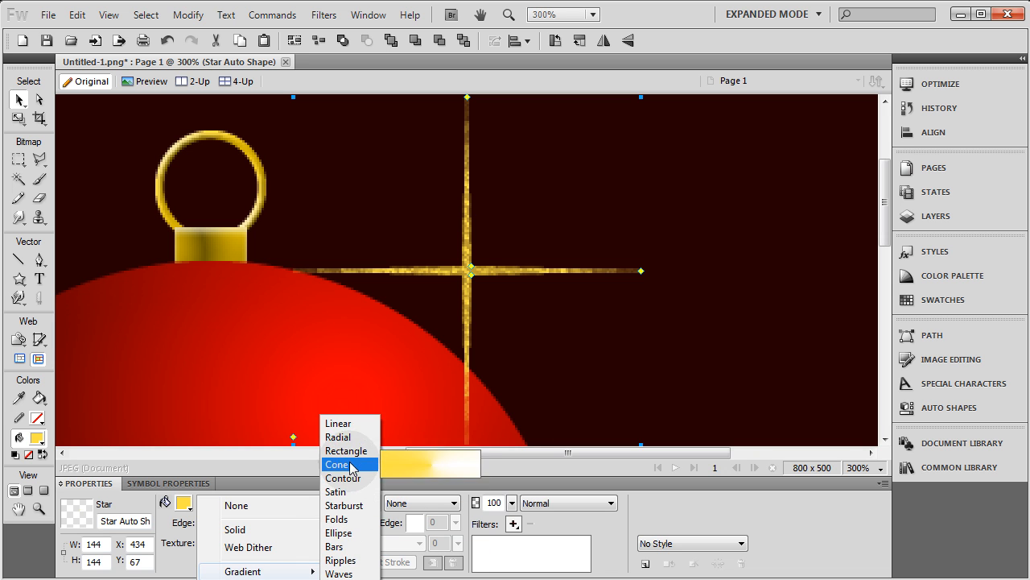
left_click(337, 436)
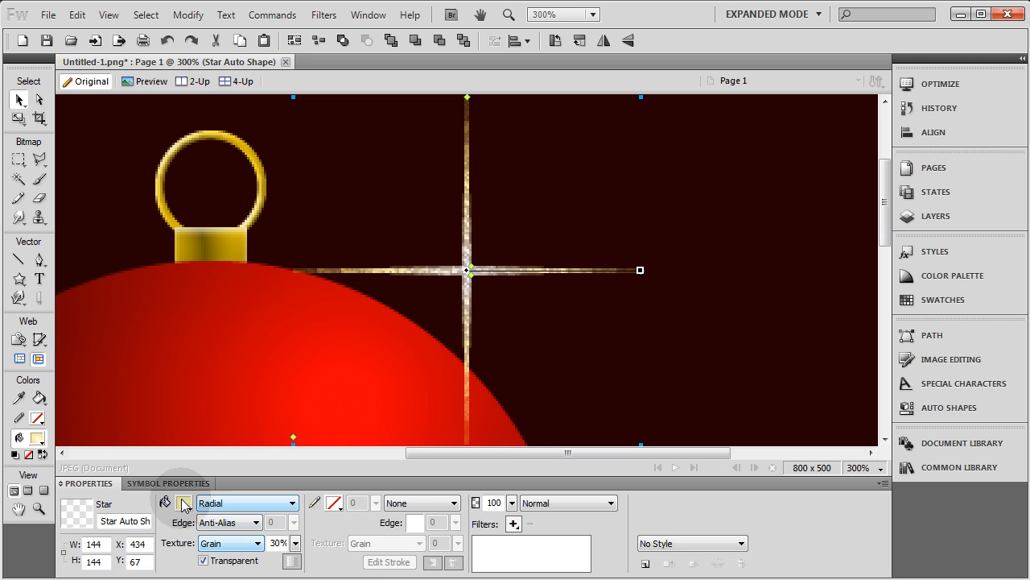
left_click(184, 502)
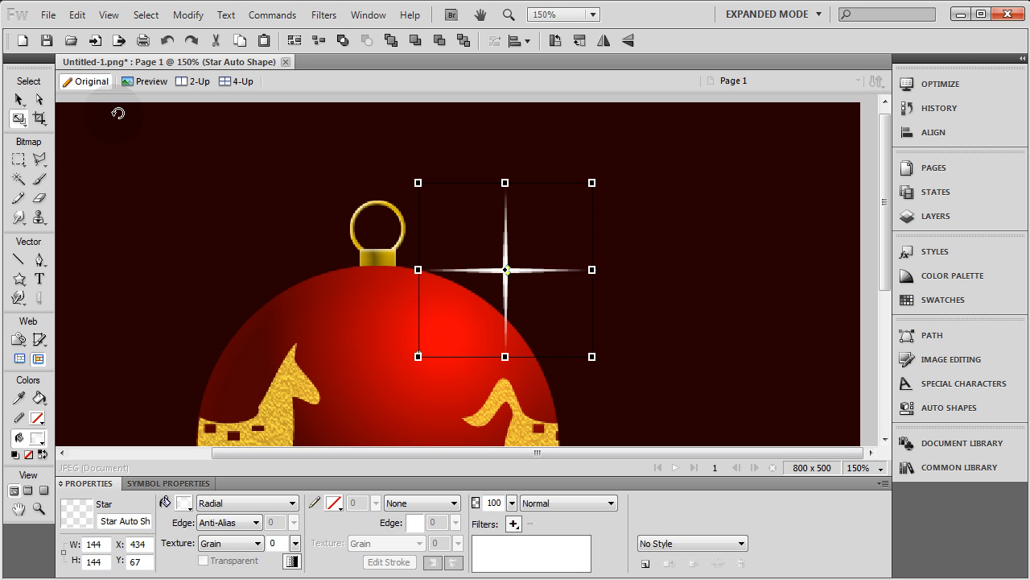
mouse_move(613, 163)
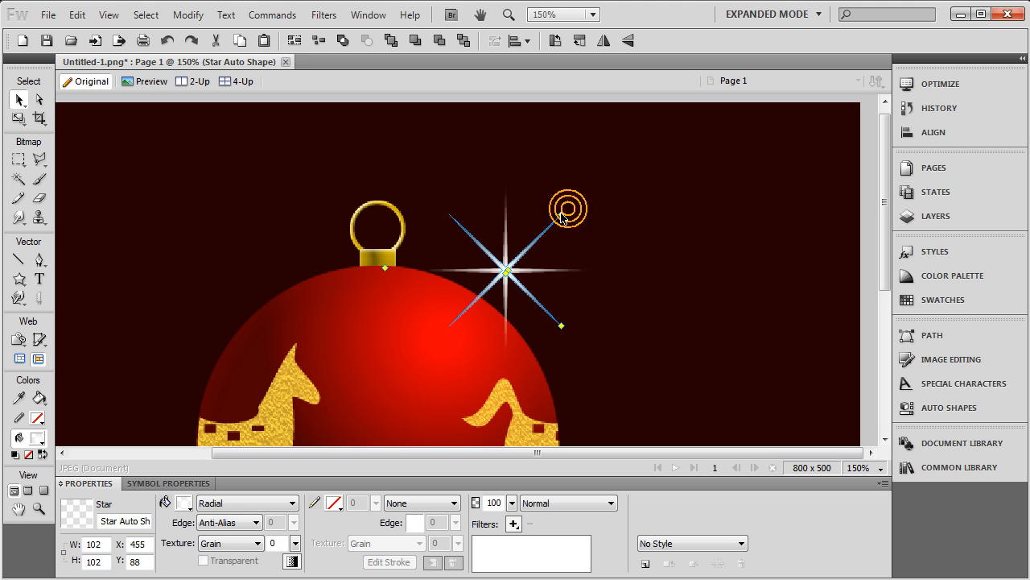
Step: Deselect the eight-pointed sparkle to view the result
left_click(625, 221)
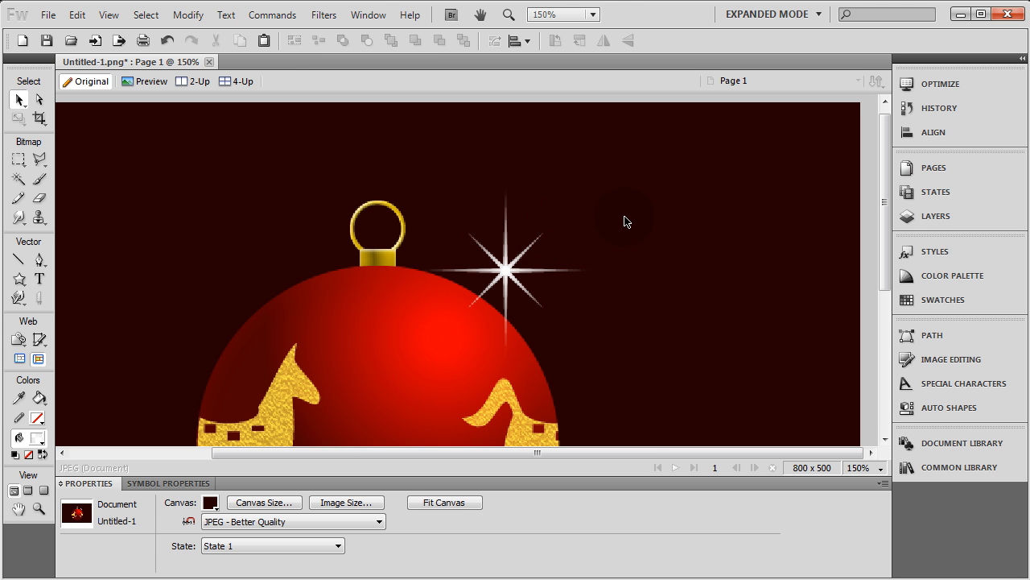
mouse_move(630, 215)
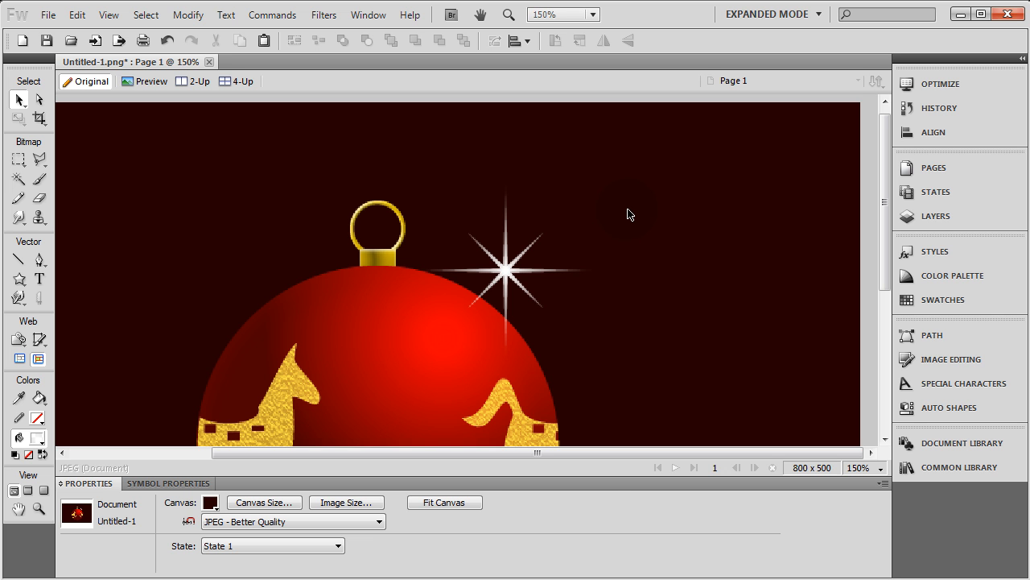
Step: Draw a small glow circle at the sparkle's centre
left_click(20, 277)
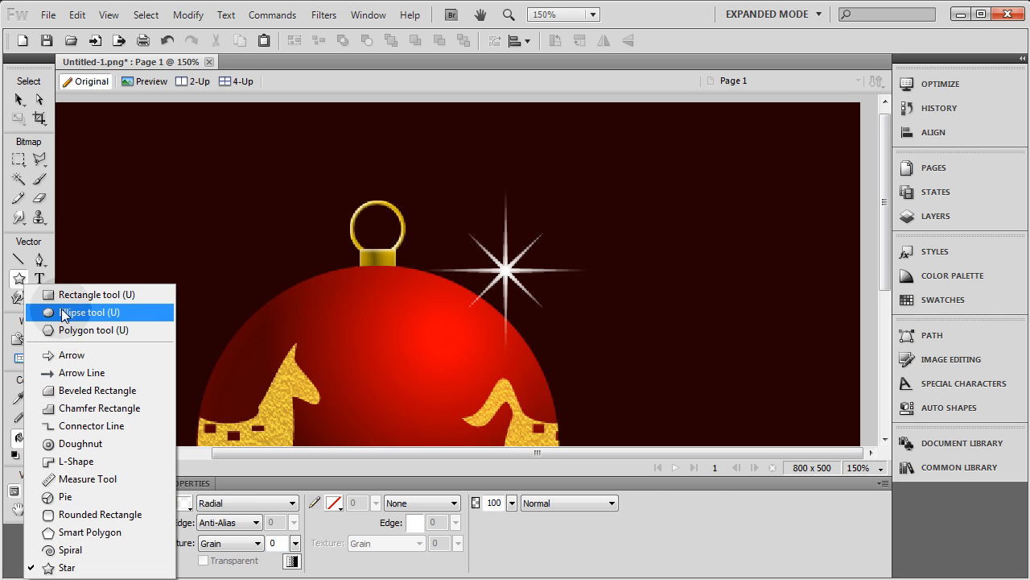
left_click(90, 312)
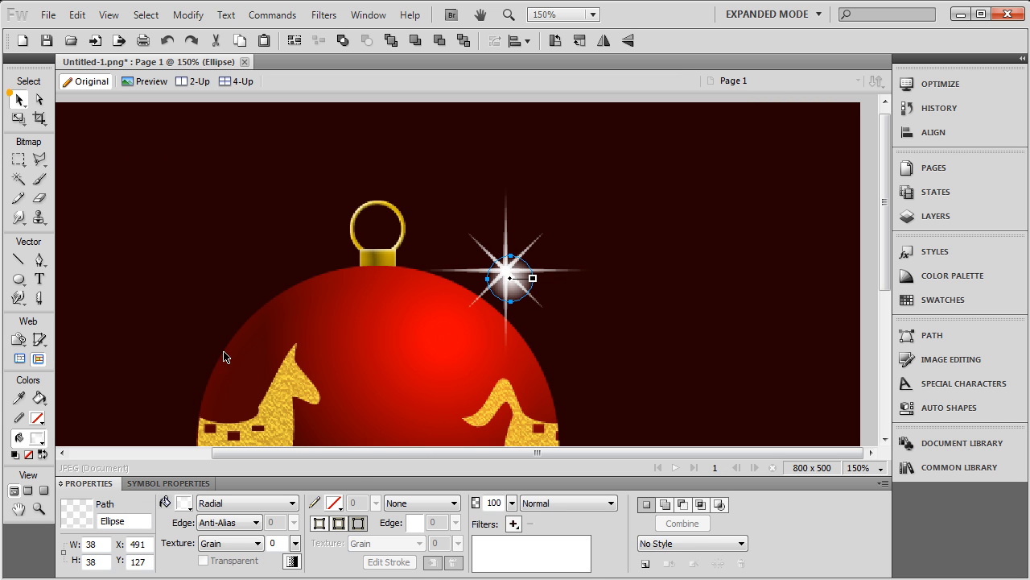
left_click(247, 502)
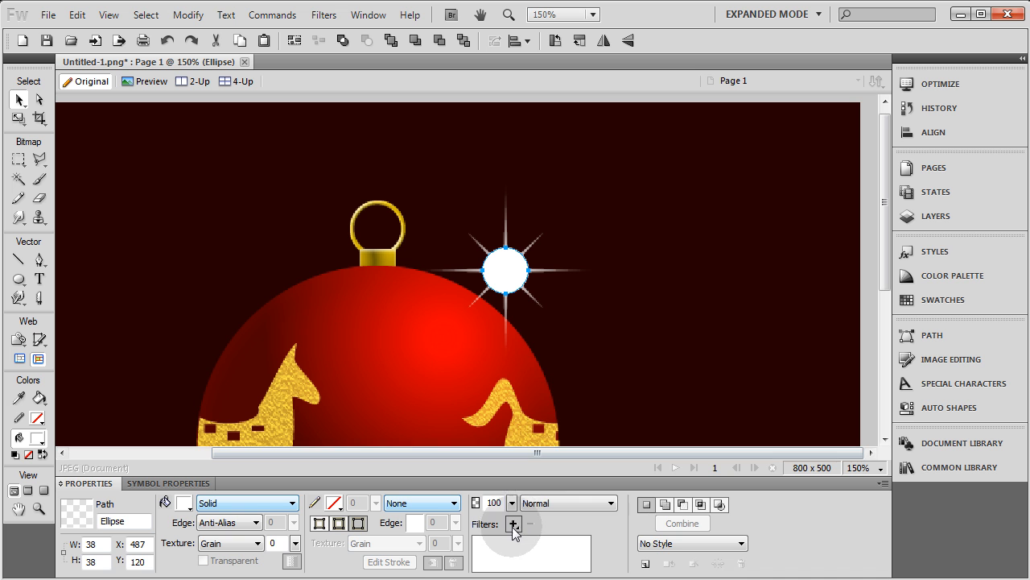
Step: Apply a Gaussian Blur of about 4.5 radius to the centre circle
left_click(514, 524)
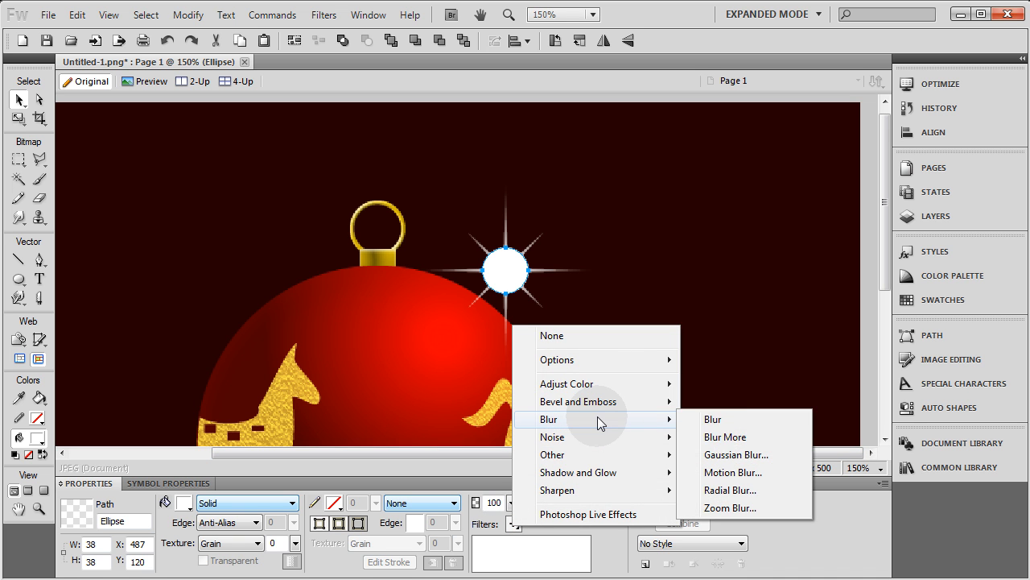
left_click(735, 455)
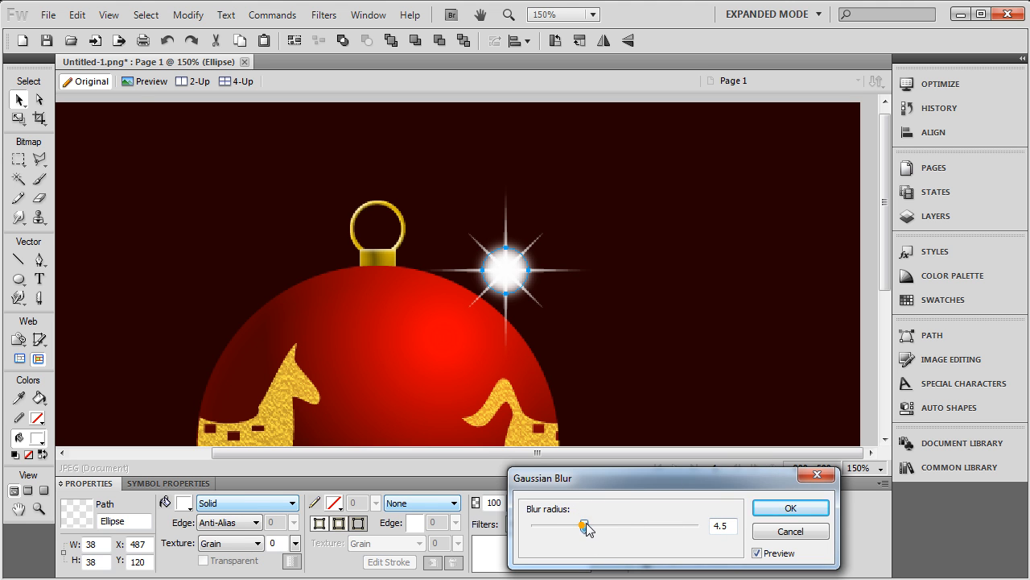
left_click(790, 507)
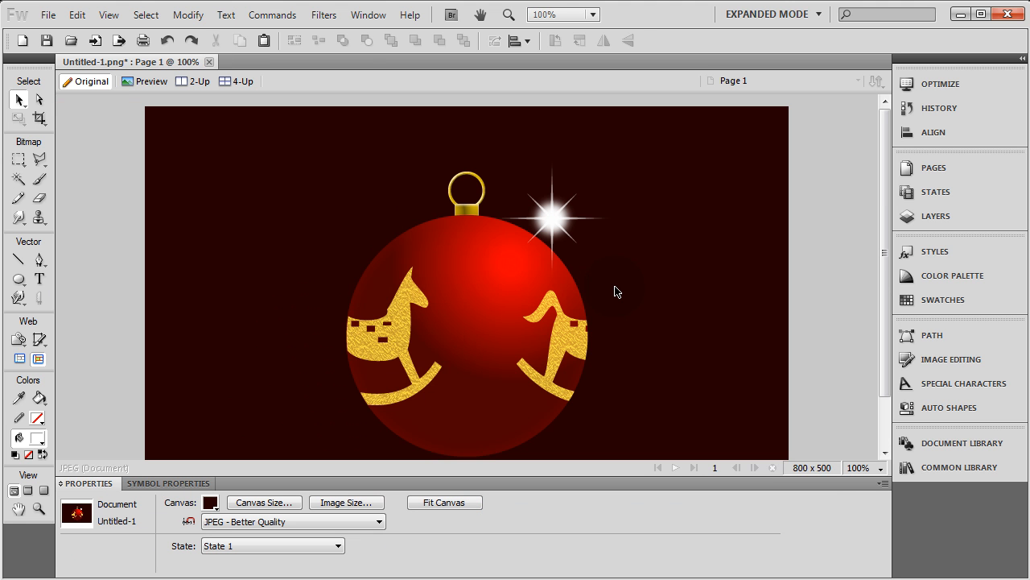
mouse_move(619, 183)
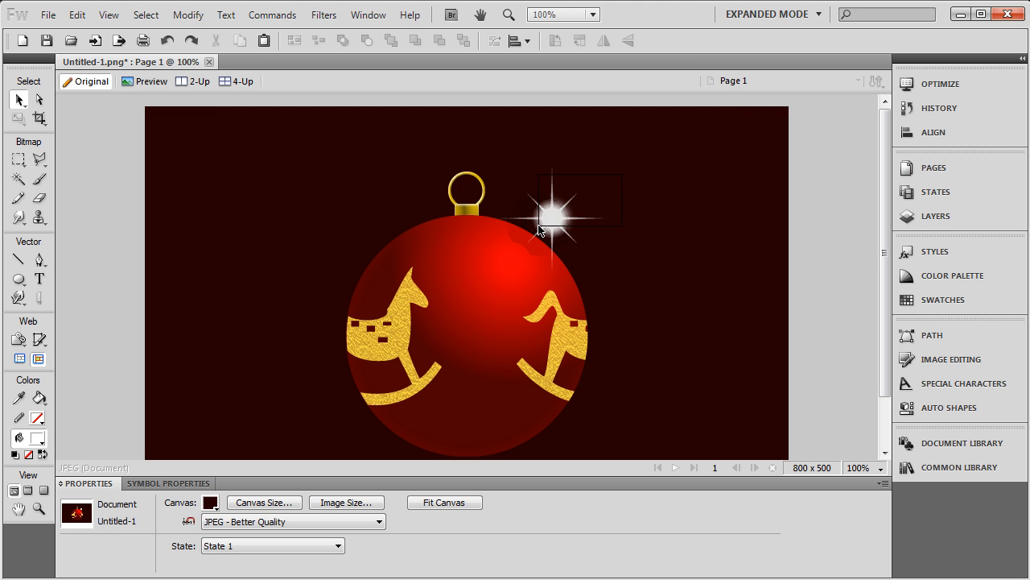
Step: Move the sparkle to the top-right corner and flatten an Alt-dragged copy below
left_click(551, 217)
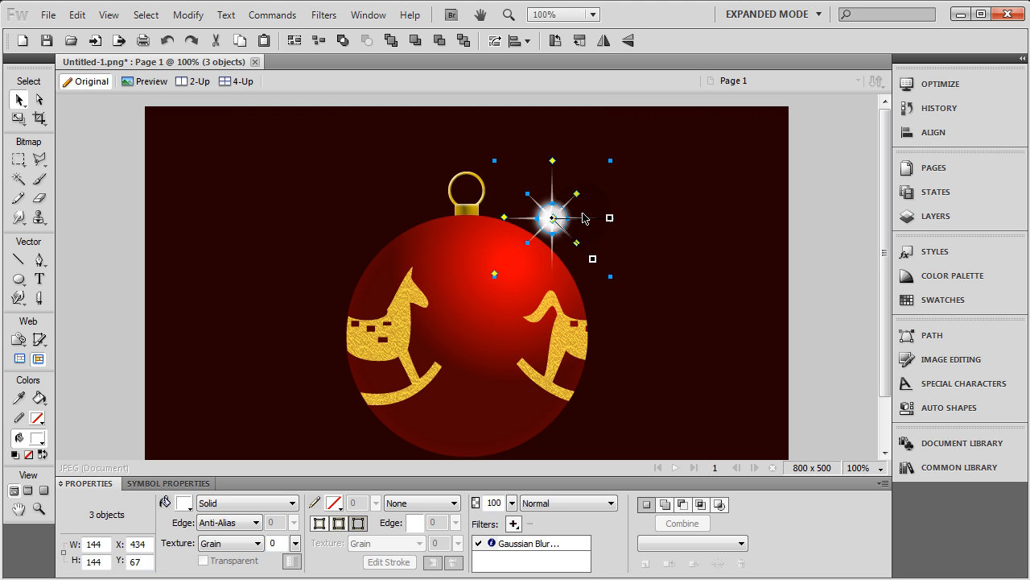
left_click_drag(551, 217, 729, 161)
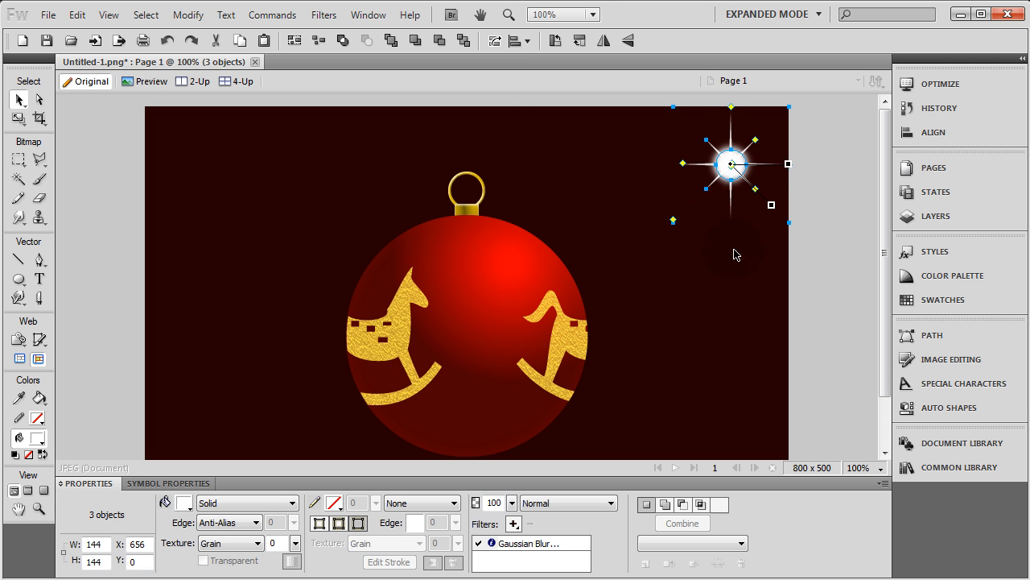
left_click_drag(731, 165, 704, 310)
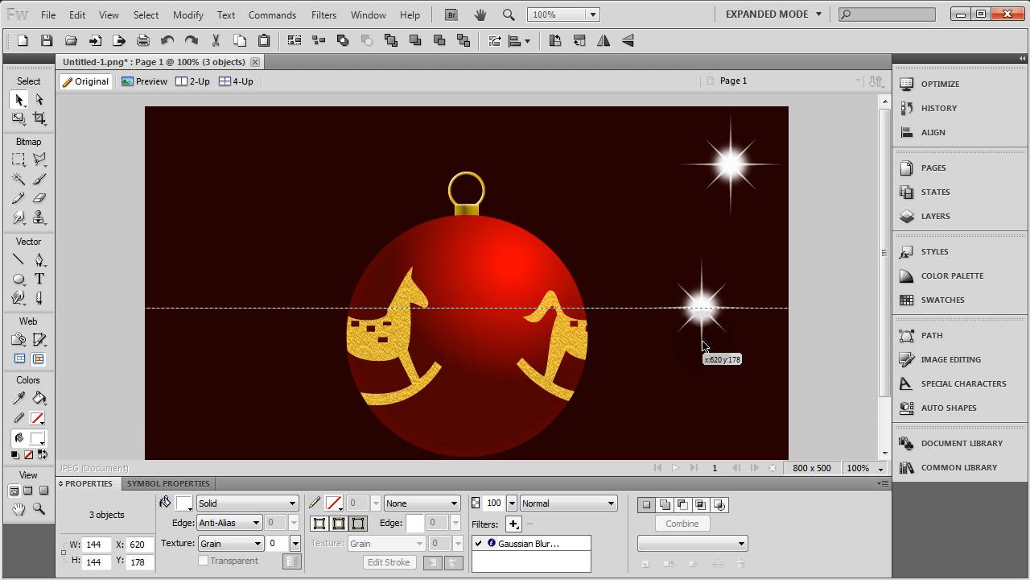
left_click(188, 14)
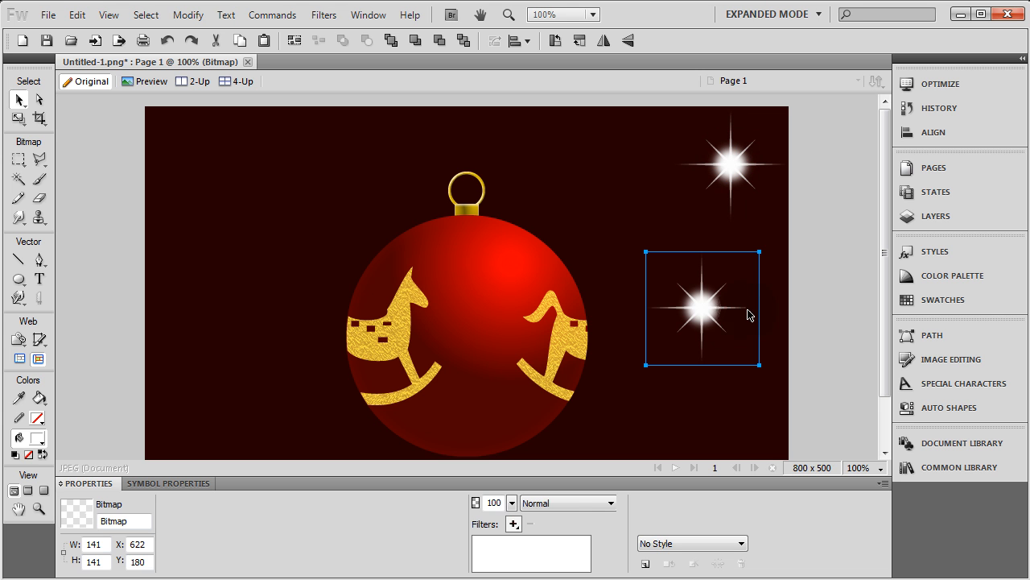
Step: Give the copied sparkle a Gaussian Blur
left_click(512, 523)
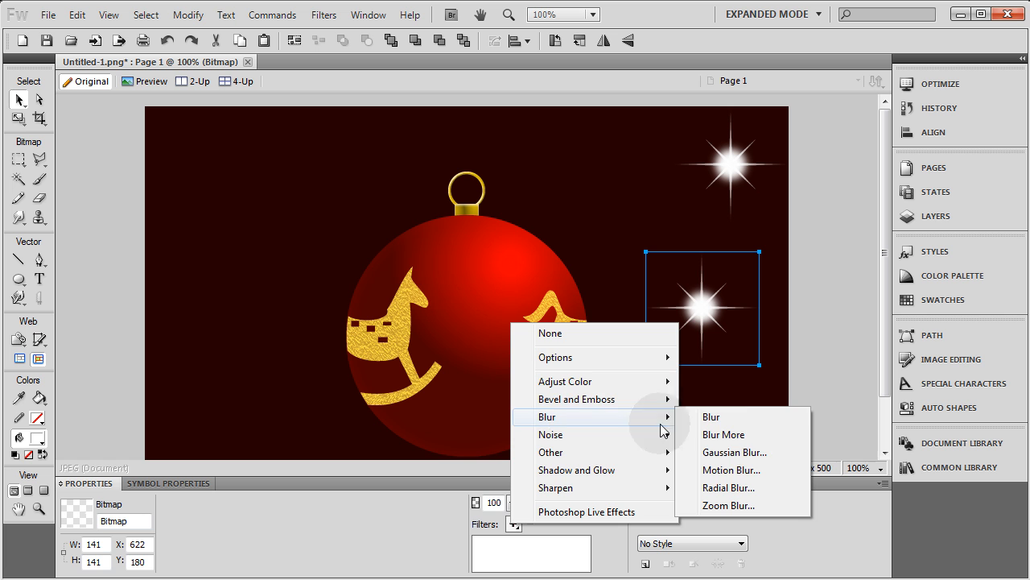
left_click(734, 452)
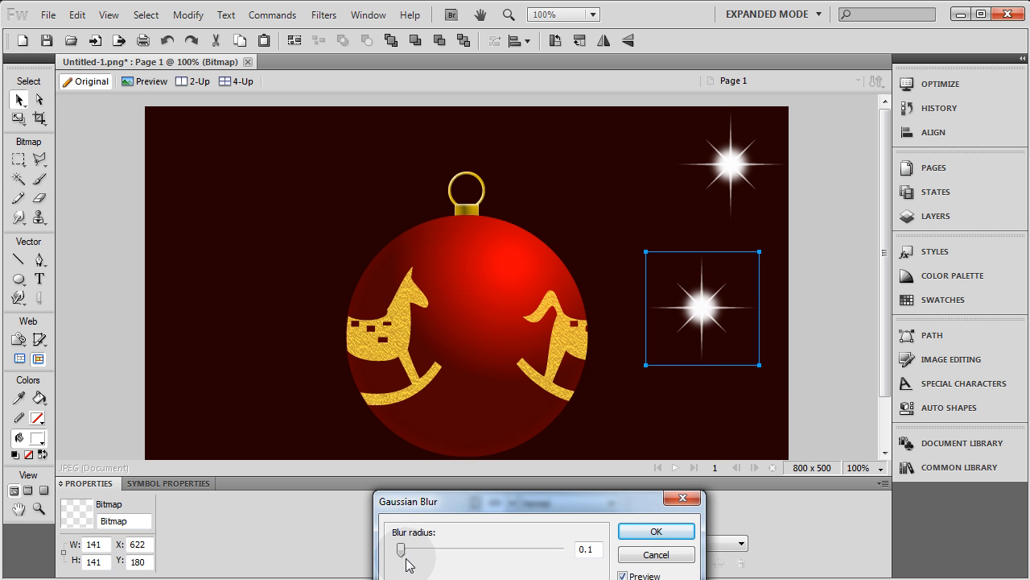
left_click_drag(402, 549, 408, 550)
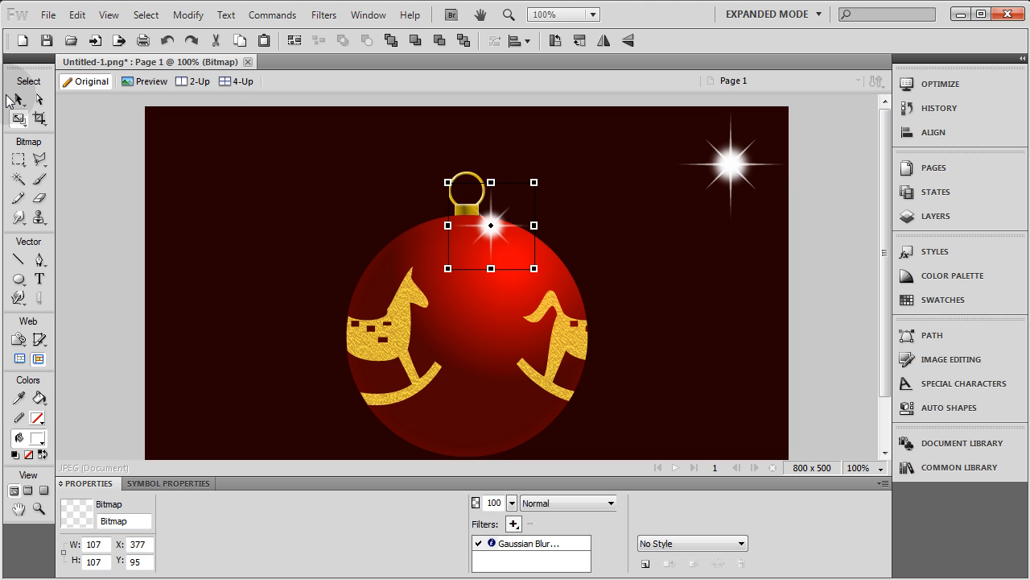
left_click(623, 222)
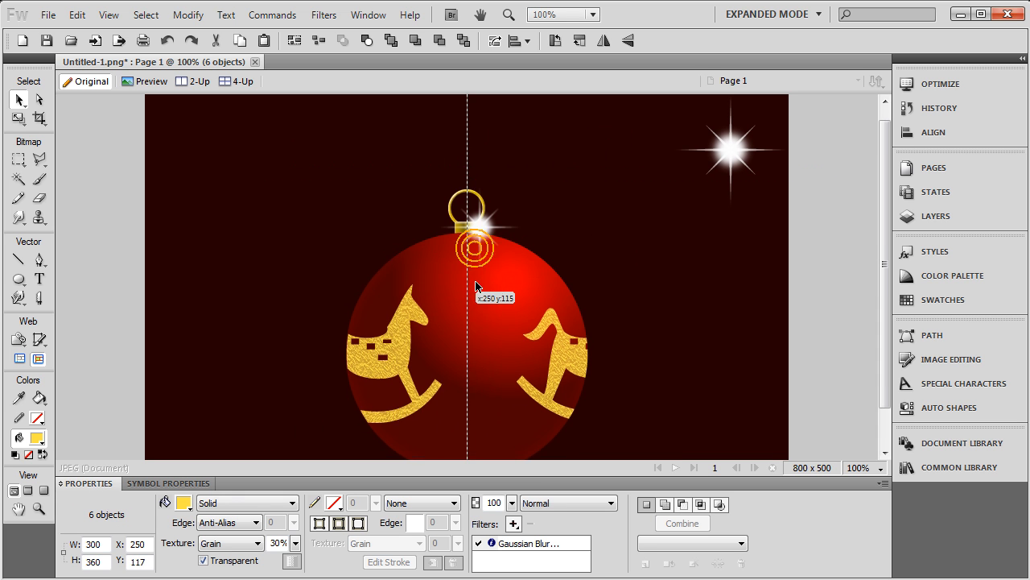
Step: Lower the ornament and add a 13 × 13 gold Inner Bevel bead above the ring
left_click_drag(475, 242, 479, 264)
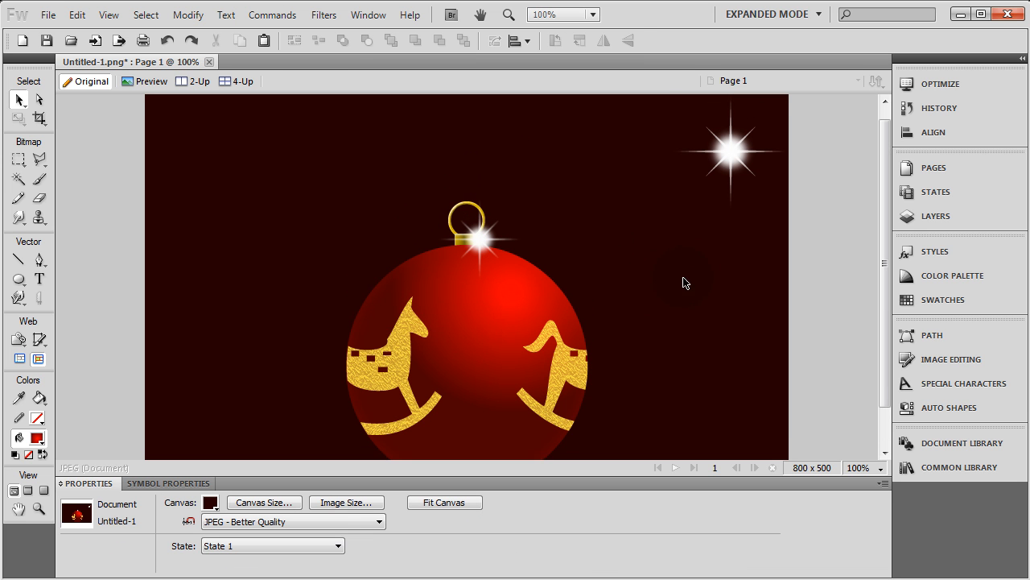
left_click(19, 279)
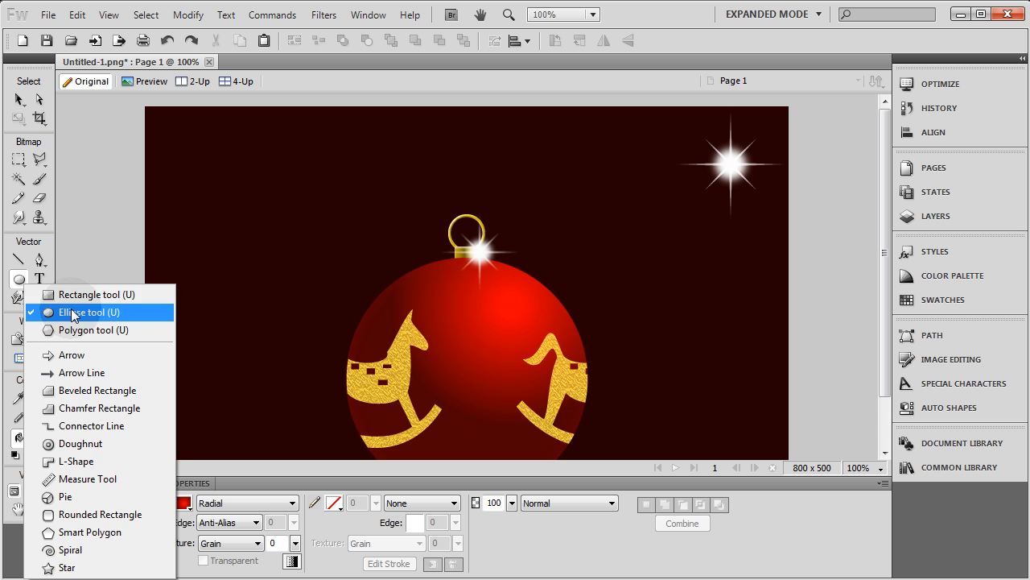
left_click(88, 312)
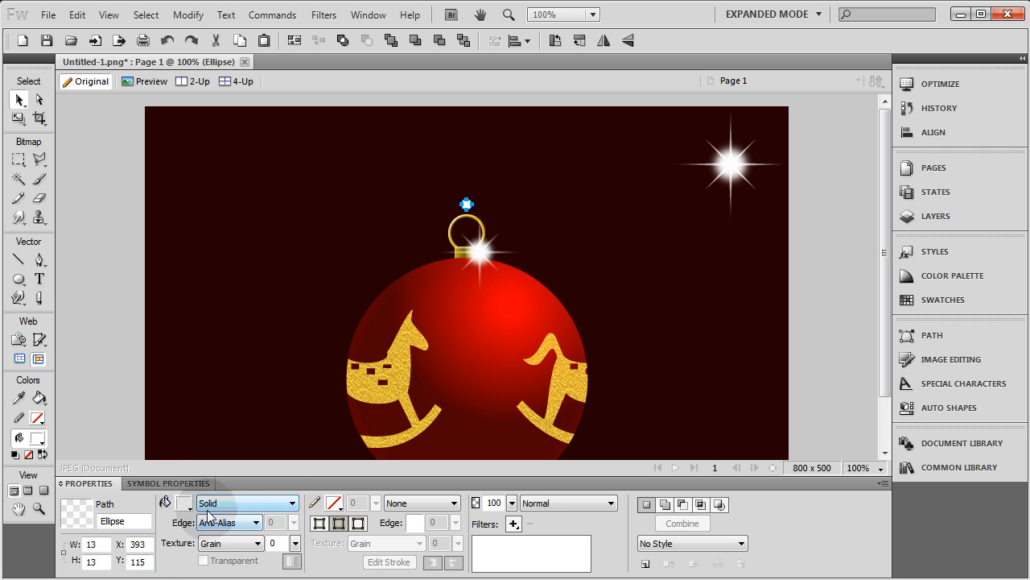
left_click(183, 503)
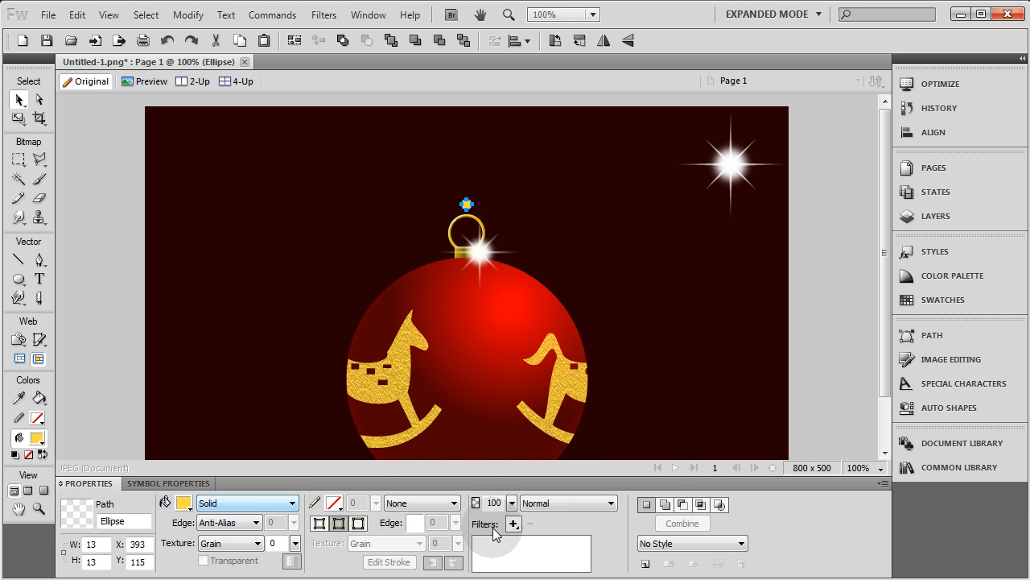
left_click(513, 524)
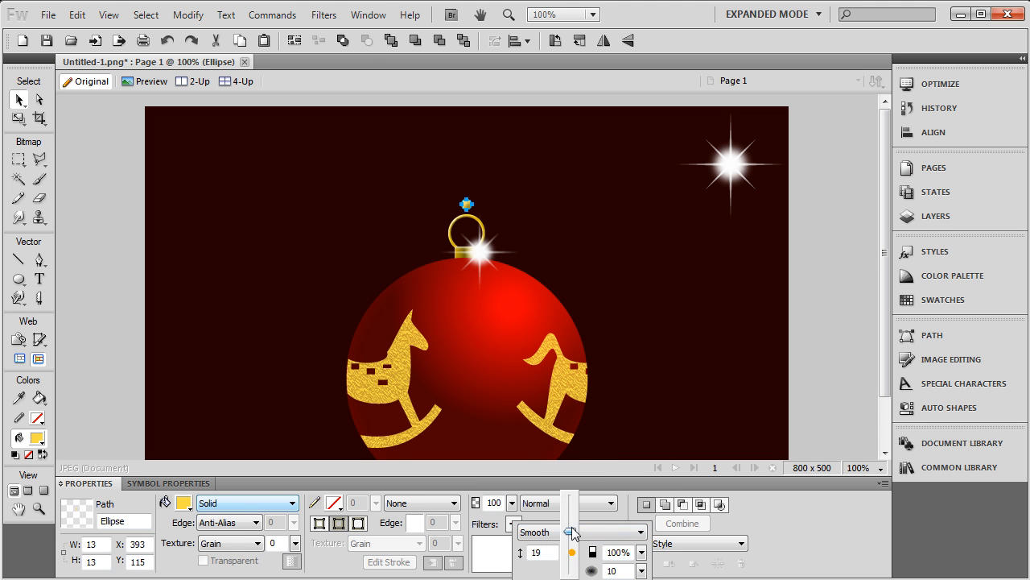
left_click(515, 209)
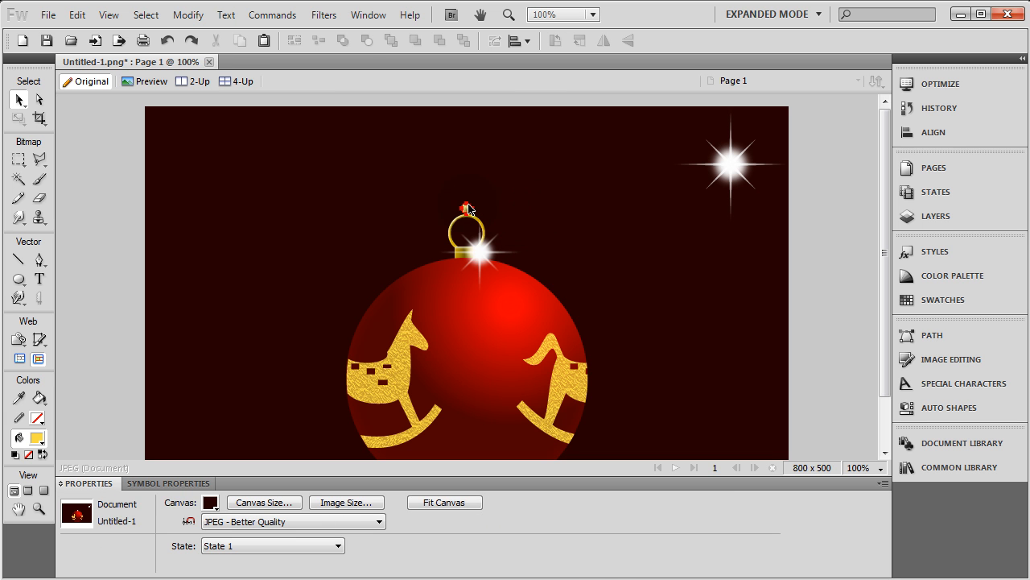
Step: Duplicate the small gold bead upward from the ring toward the canvas top
left_click(466, 208)
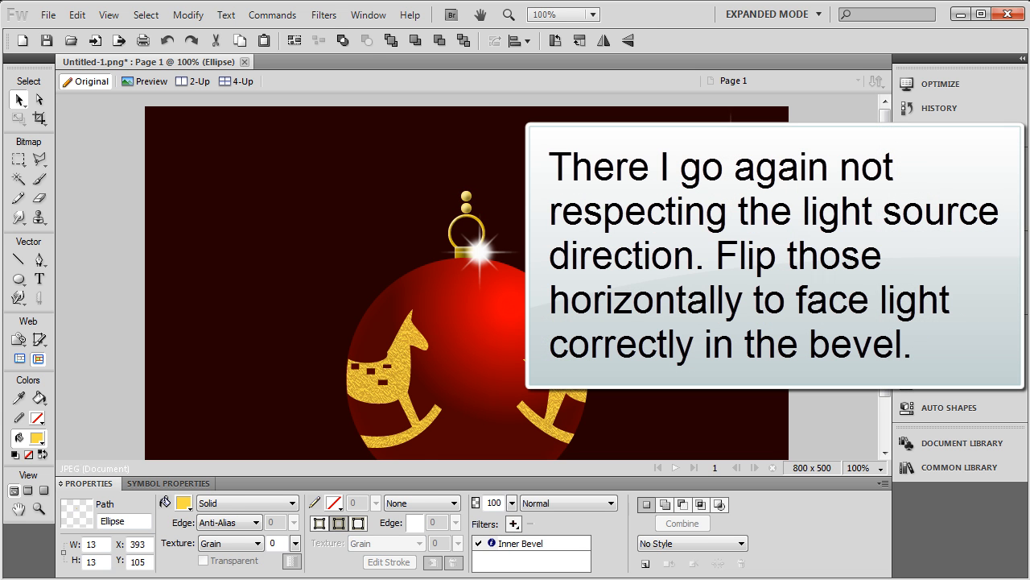
left_click(491, 201)
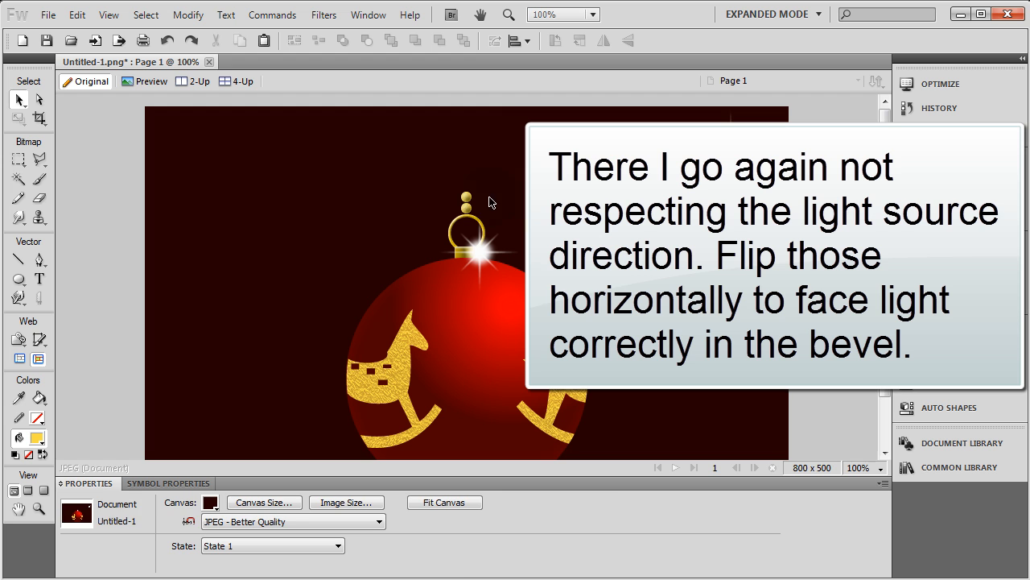
left_click(466, 198)
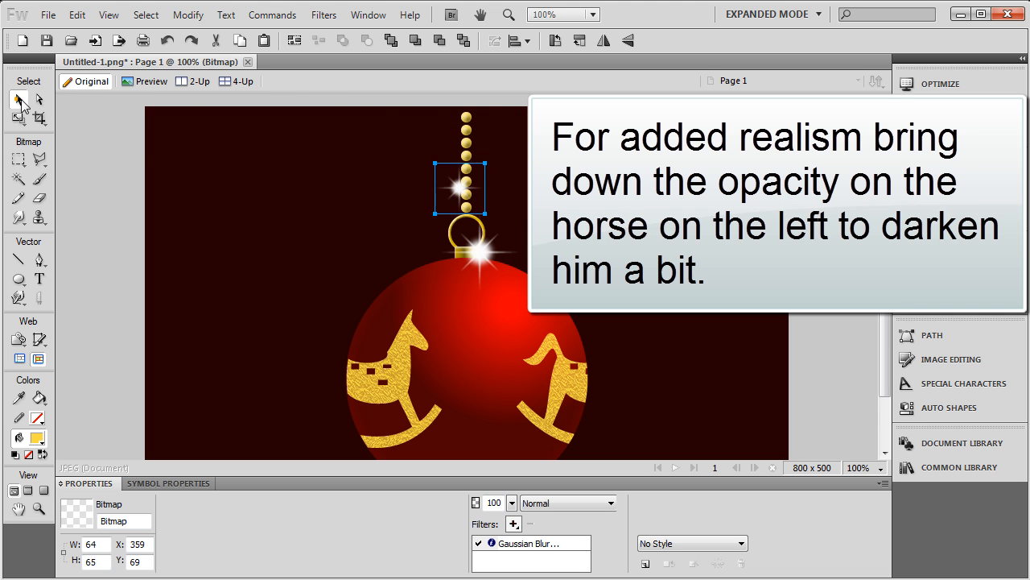
Step: Drag the blurred sparkle bitmap onto the bead chain and fine-tune its position
left_click_drag(466, 188, 465, 141)
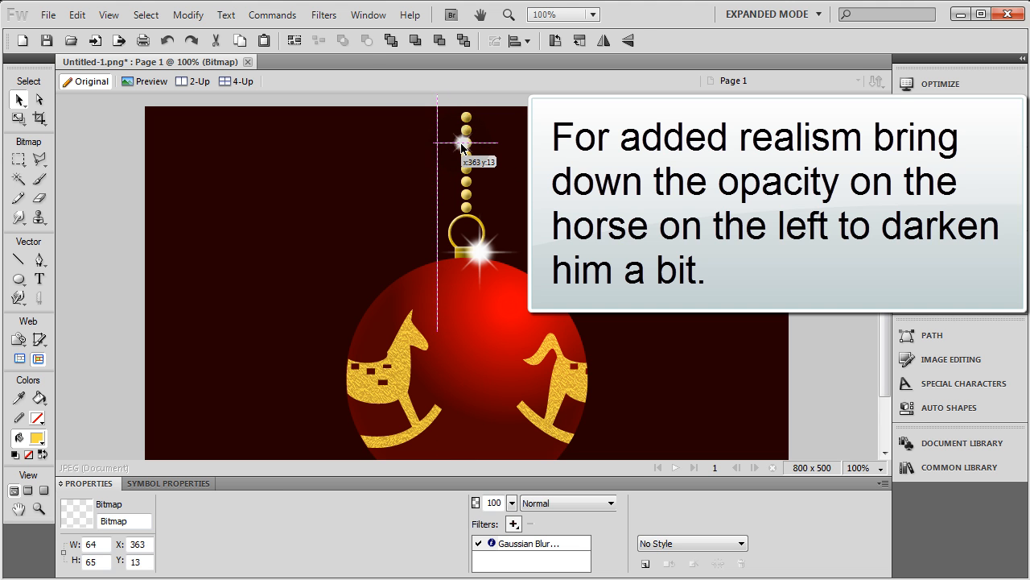
left_click(463, 143)
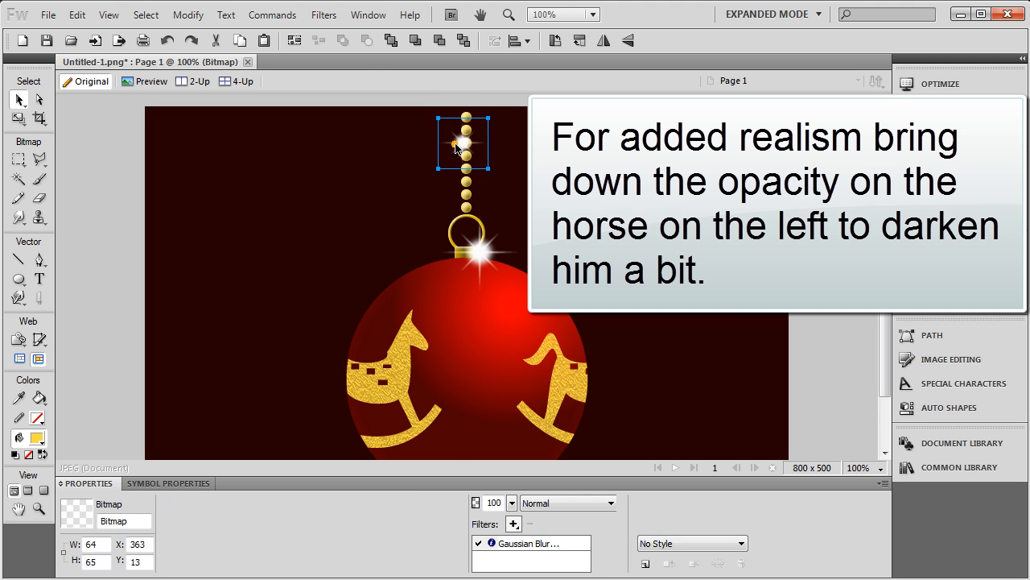
left_click_drag(463, 145, 431, 241)
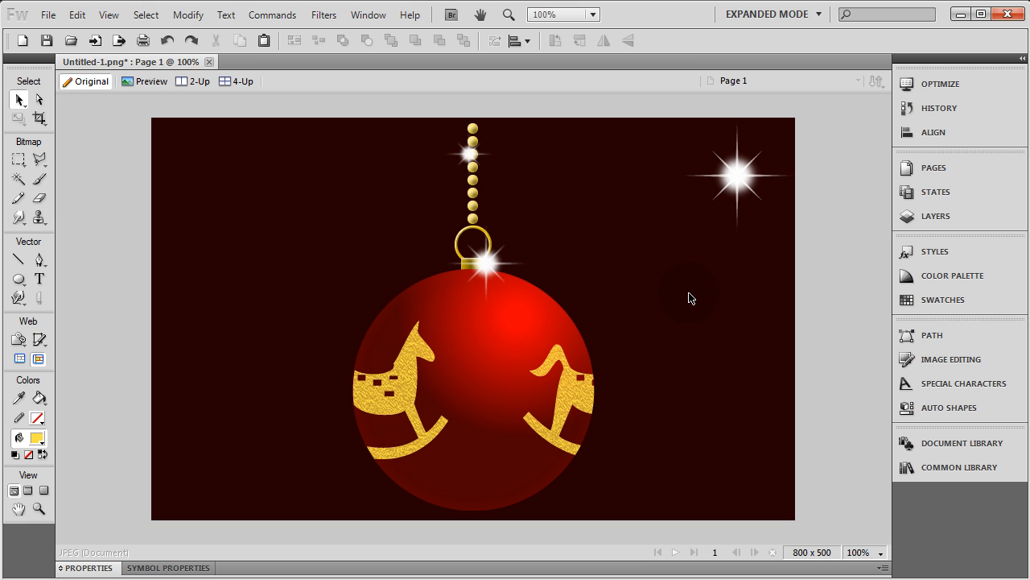
mouse_move(700, 292)
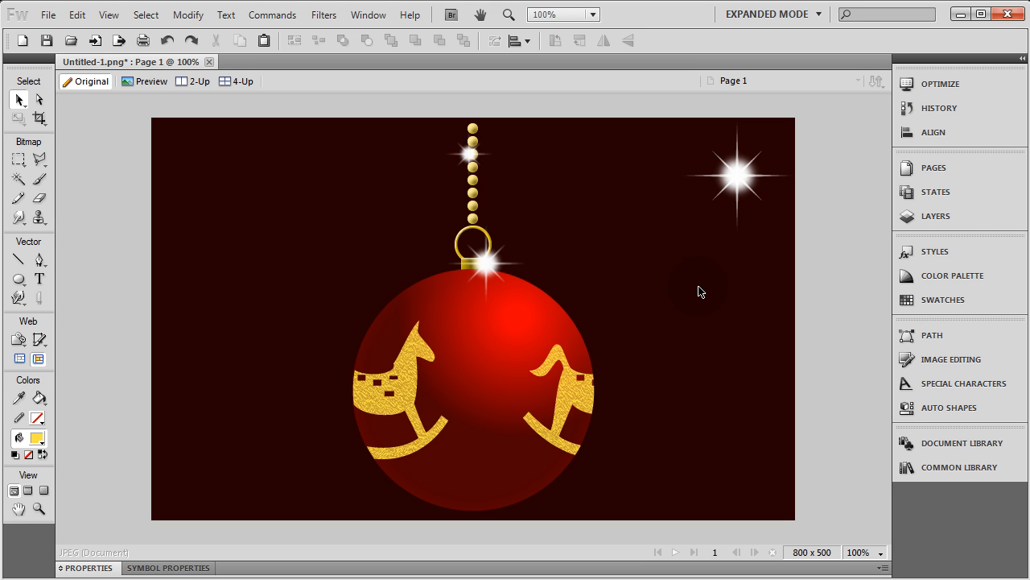